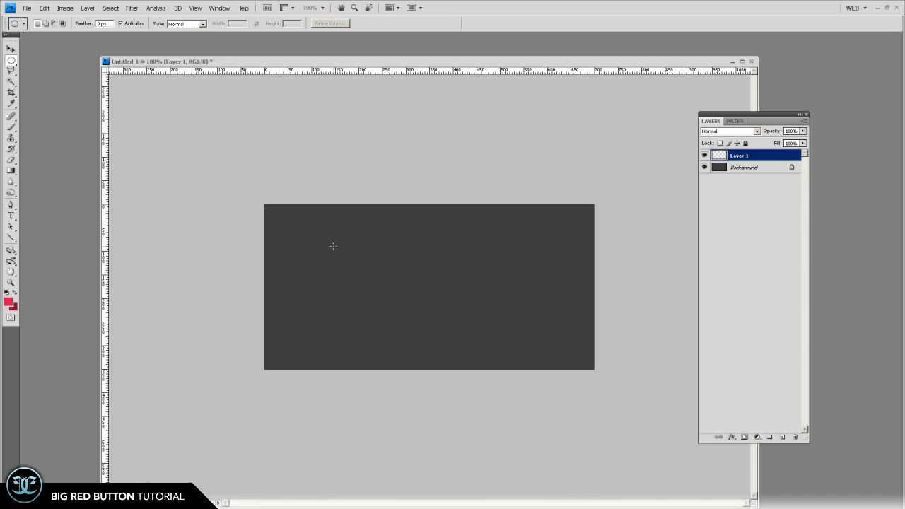
pyautogui.moveTo(303, 257)
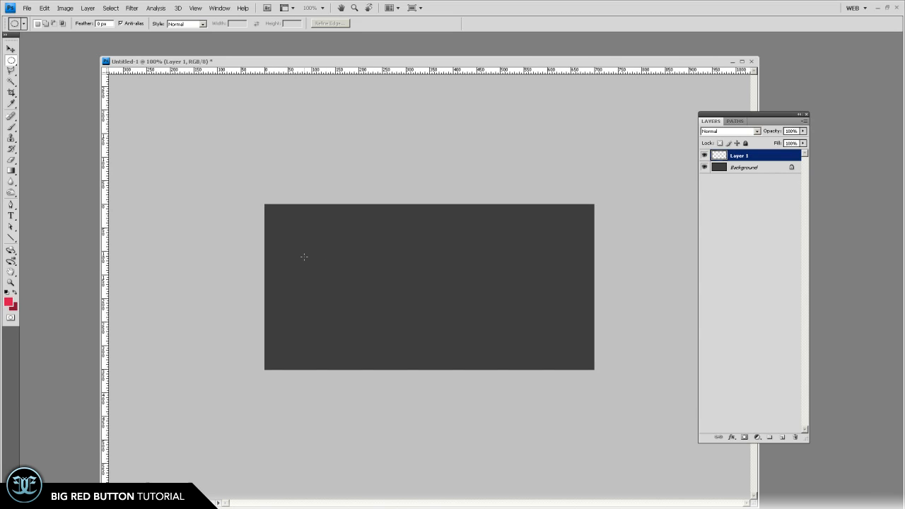
pyautogui.moveTo(654, 243)
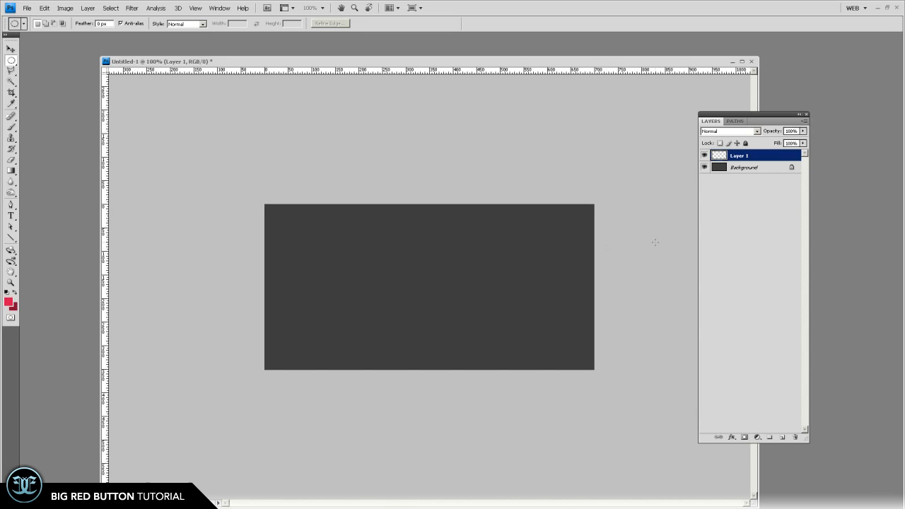
pyautogui.moveTo(322, 264)
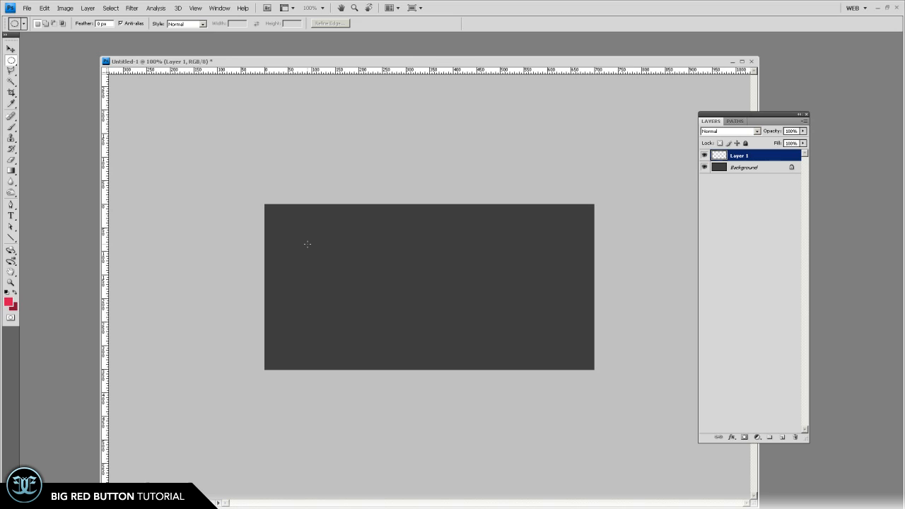
# - Resize the image to 900 pixels wide via Image Size
pyautogui.click(9, 305)
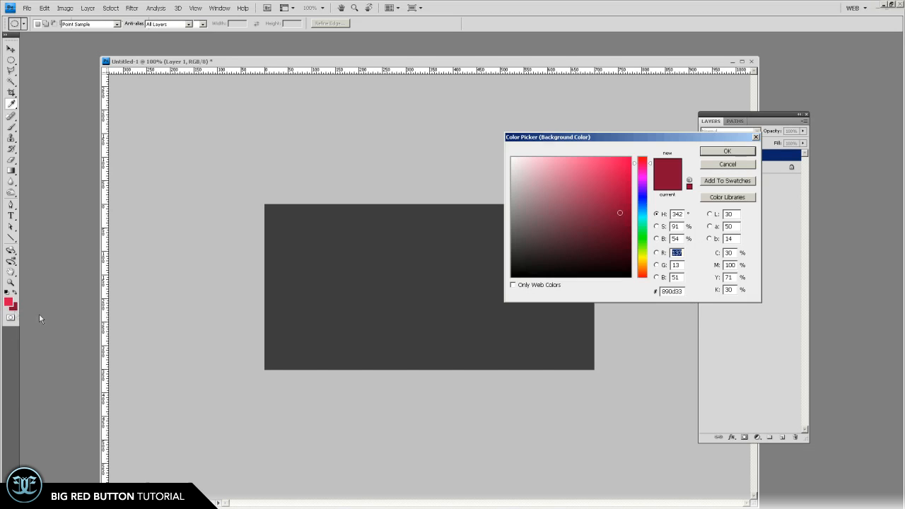
pyautogui.click(727, 150)
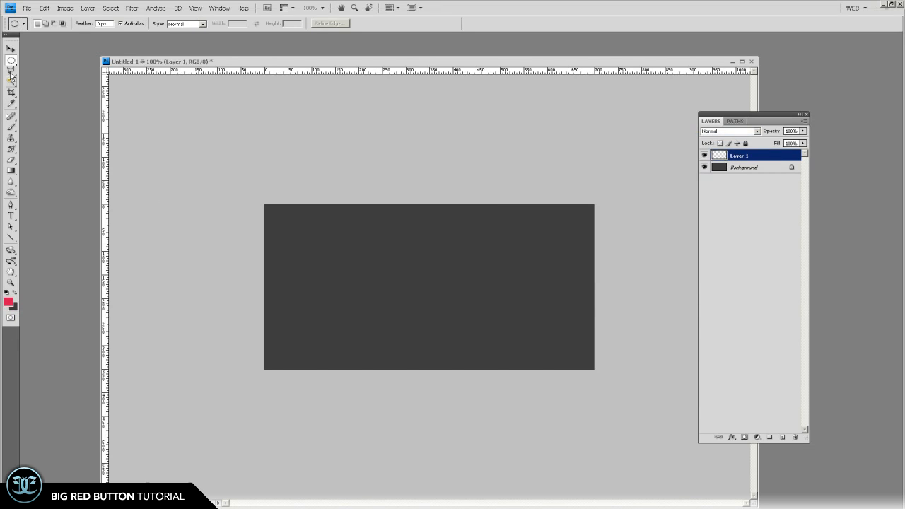
pyautogui.click(65, 9)
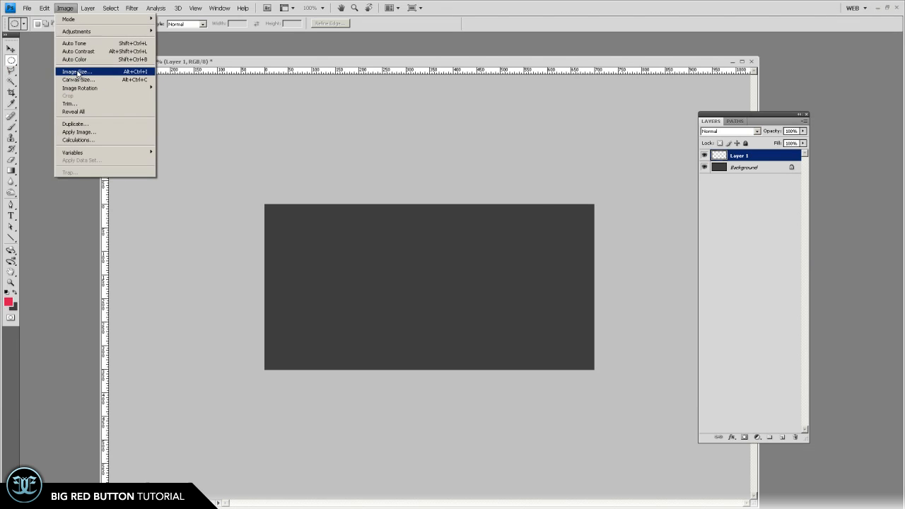
pyautogui.click(77, 71)
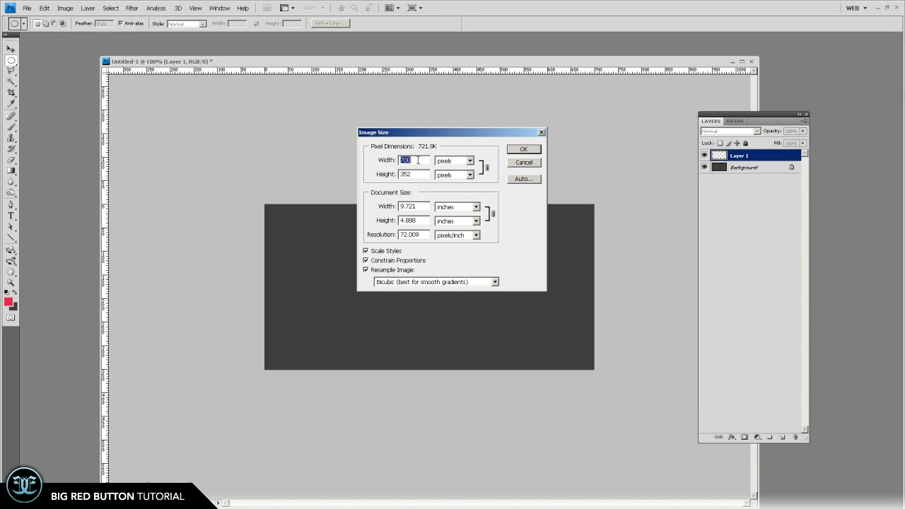
pyautogui.write('900')
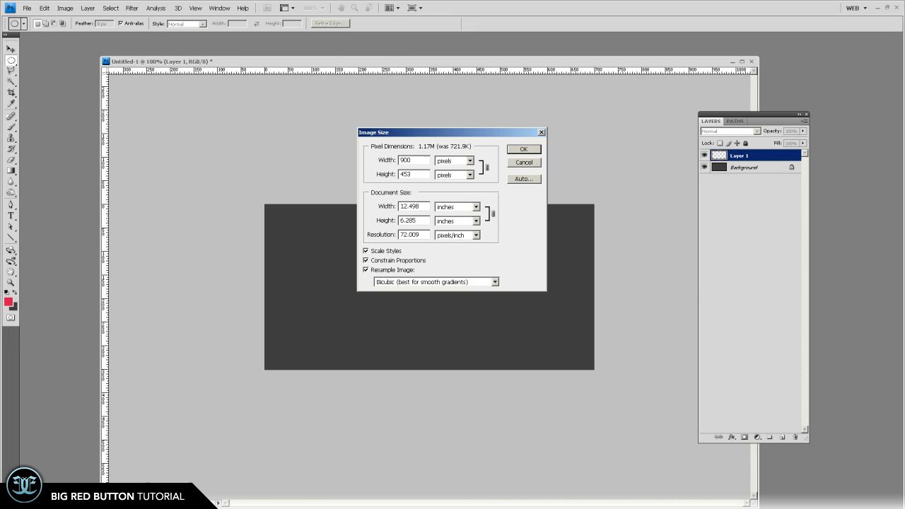
pyautogui.click(523, 149)
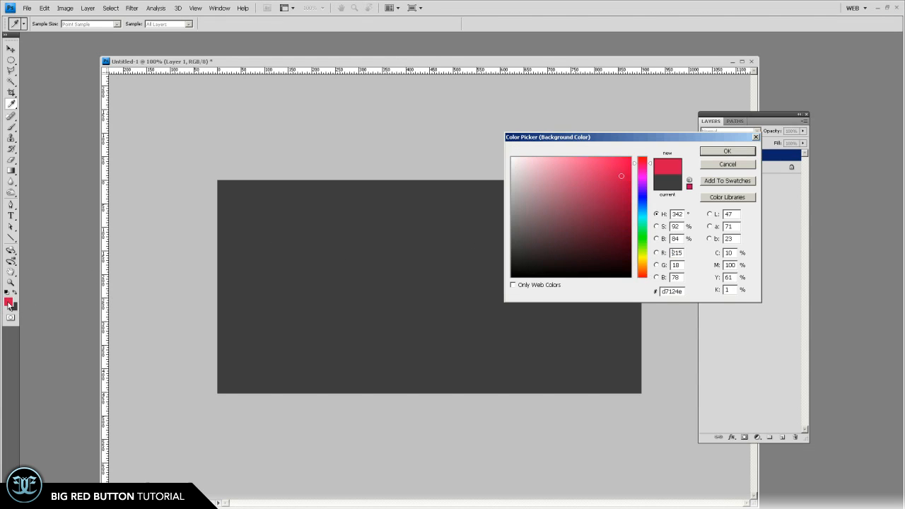
# - Pick a deep crimson red as the working colour in the Color Picker
pyautogui.click(622, 209)
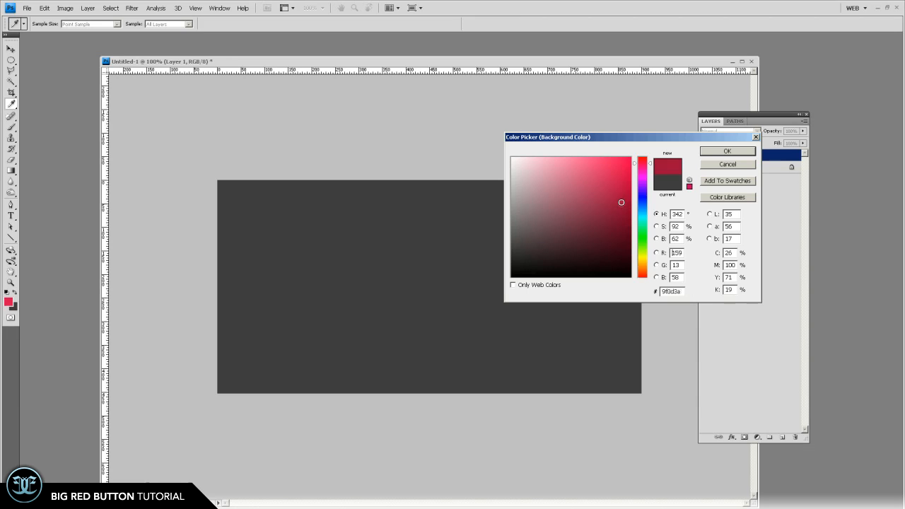
pyautogui.moveTo(622, 202); pyautogui.dragTo(622, 205)
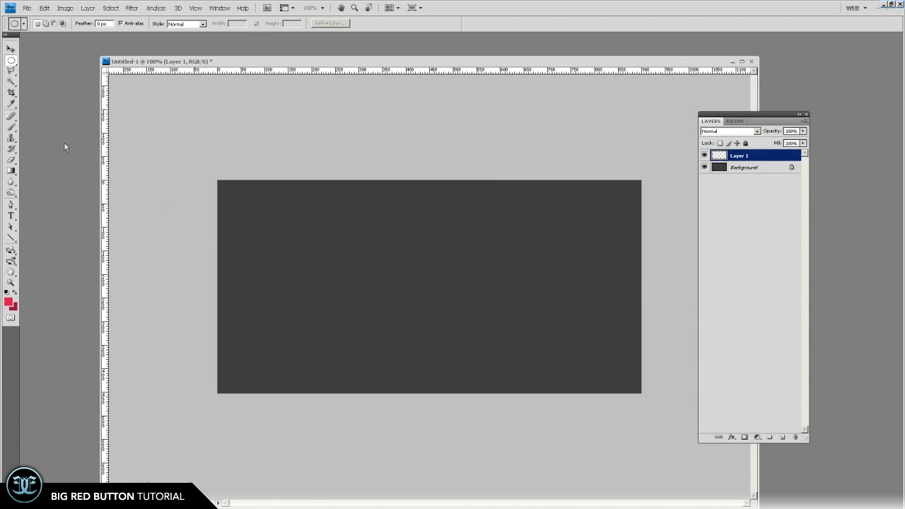
# - Fill two stacked red circles with the Elliptical Marquee on the new layer
pyautogui.moveTo(266, 234); pyautogui.dragTo(304, 262)
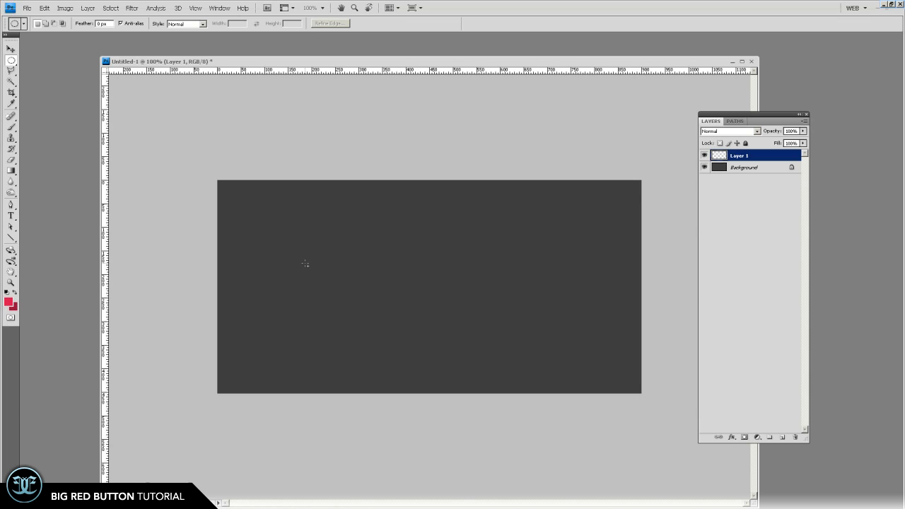
pyautogui.moveTo(277, 226); pyautogui.dragTo(297, 266)
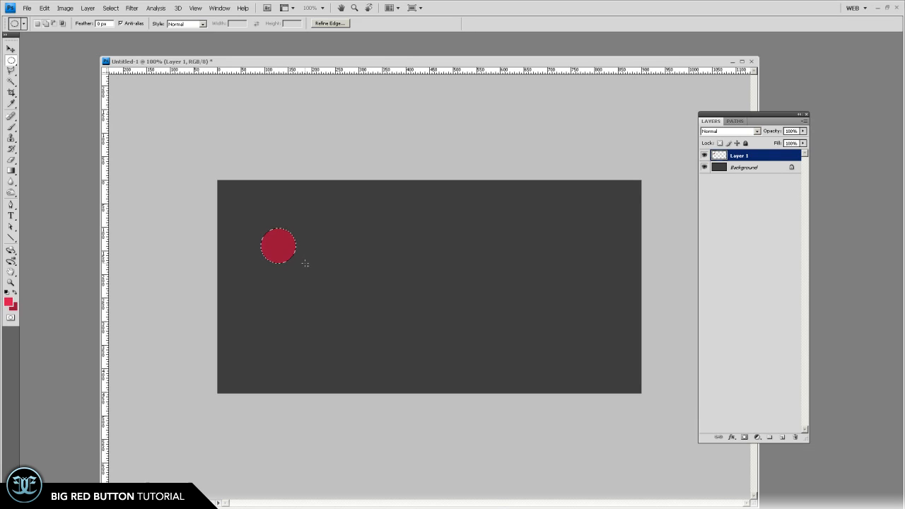
pyautogui.moveTo(277, 246); pyautogui.dragTo(277, 288)
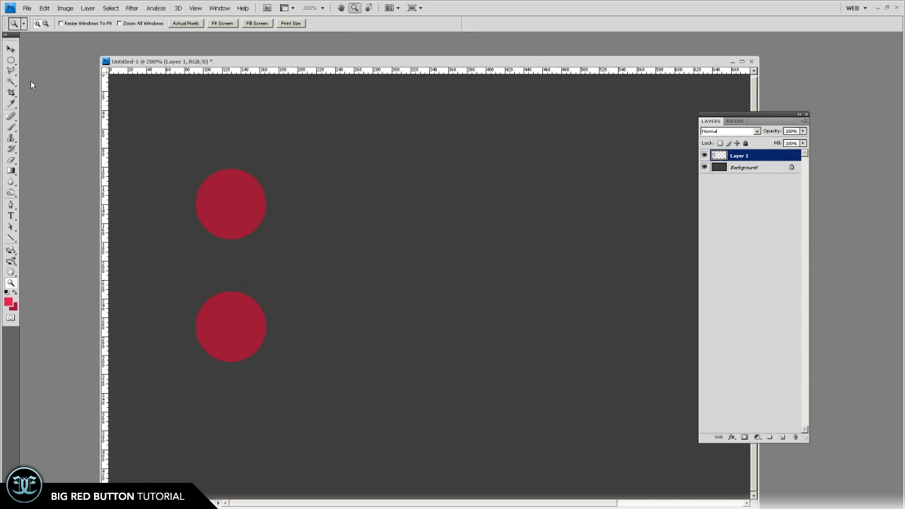
# - Extend a red rectangular bar from the circles' centre to form the button's left half
pyautogui.click(11, 46)
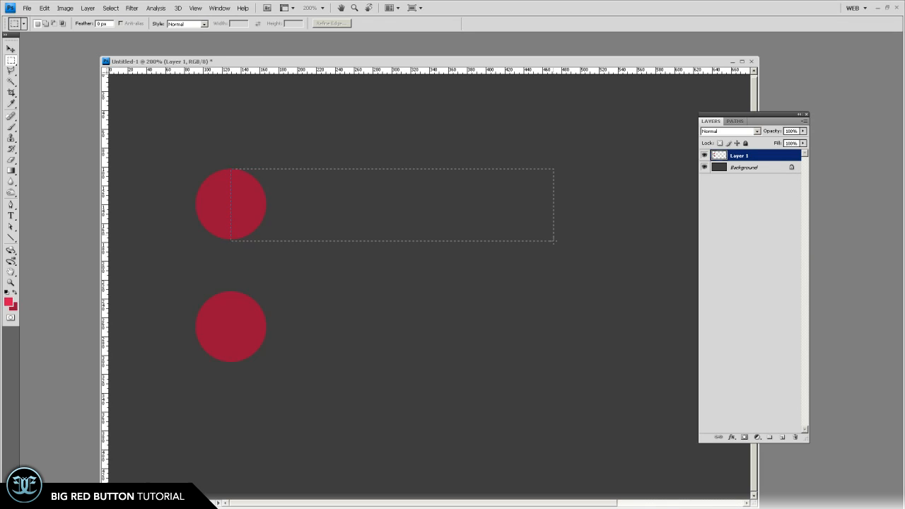
pyautogui.moveTo(554, 241); pyautogui.dragTo(545, 364)
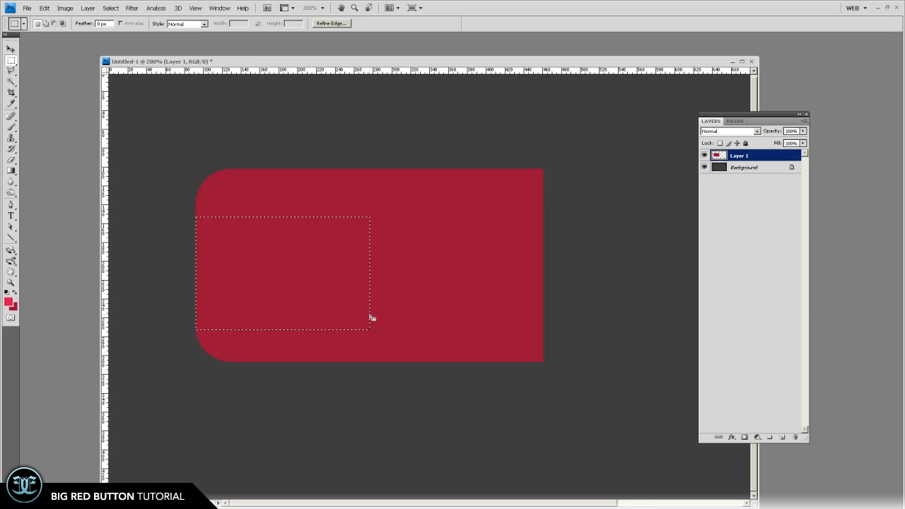
pyautogui.moveTo(238, 265)
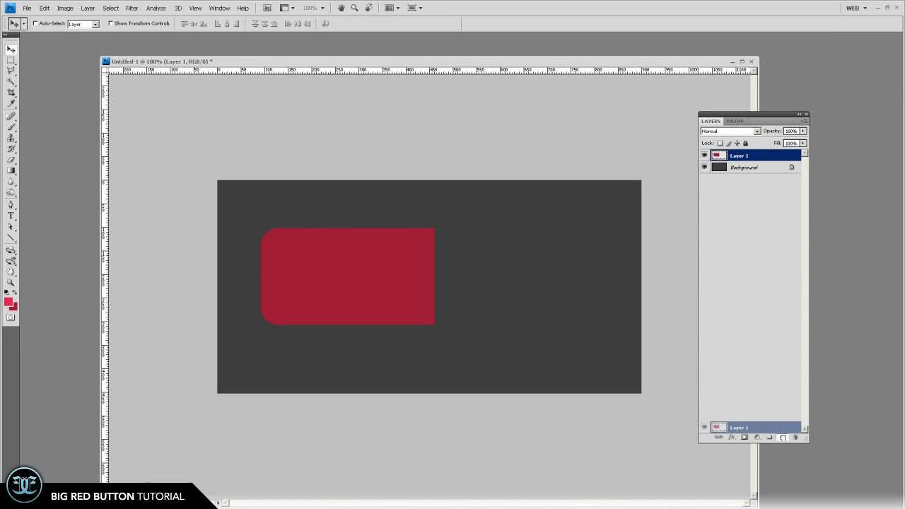
# - Mirror a copy of the half shape and slide it to complete the rounded button
pyautogui.click(44, 8)
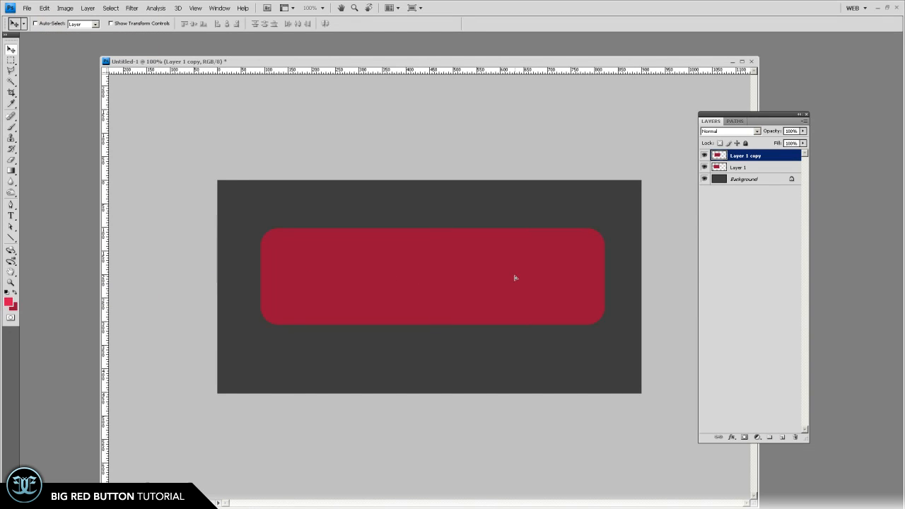
pyautogui.moveTo(514, 277); pyautogui.dragTo(494, 277)
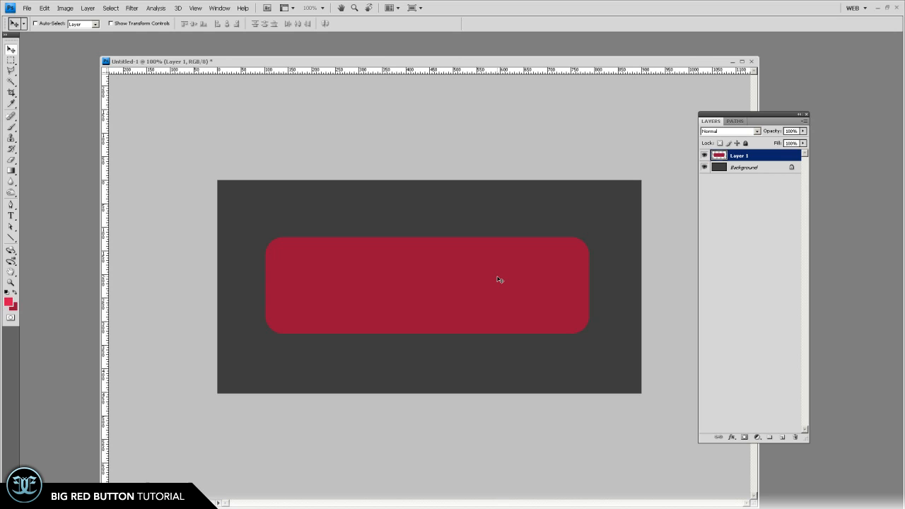
# - Apply a bright-to-dark red Gradient Overlay and bake it into the button layer
pyautogui.click(732, 437)
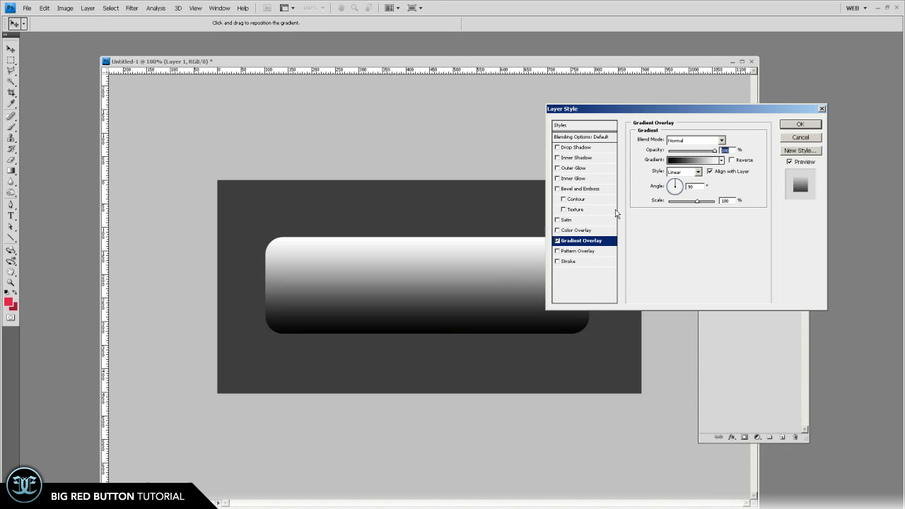
pyautogui.click(693, 160)
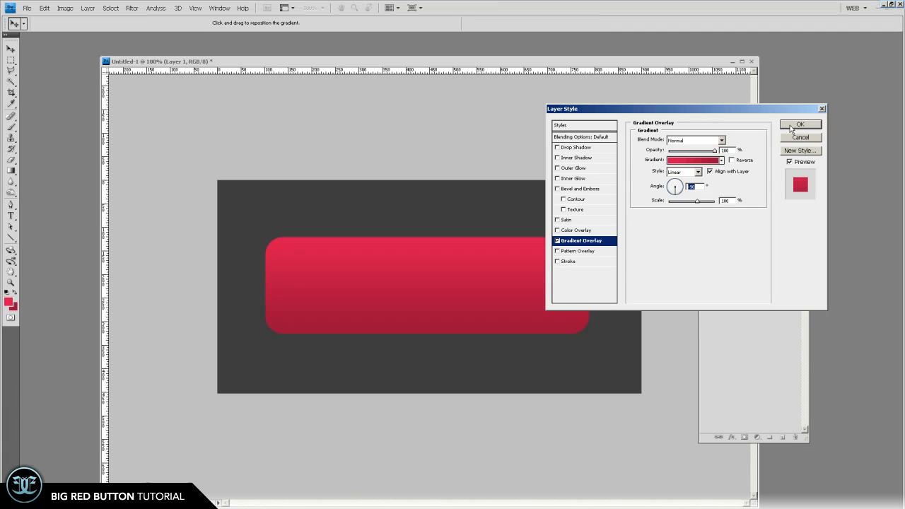
pyautogui.click(800, 125)
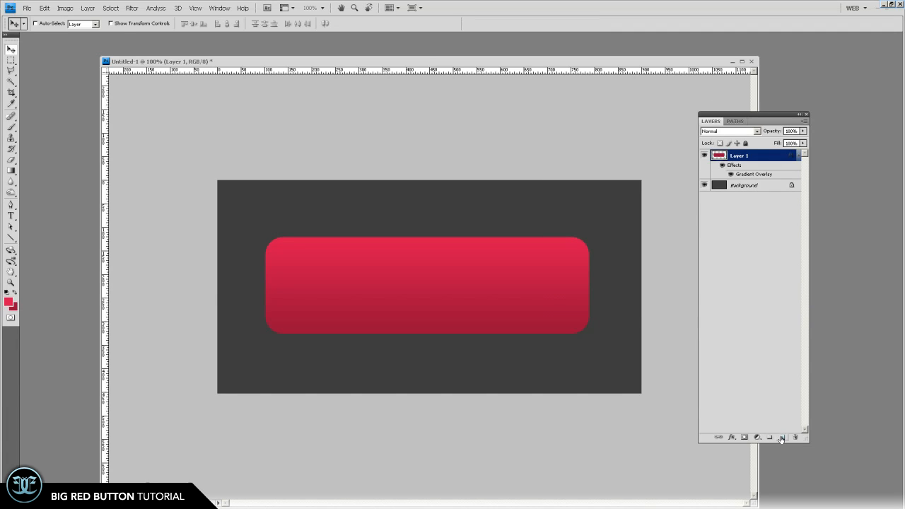
pyautogui.click(782, 437)
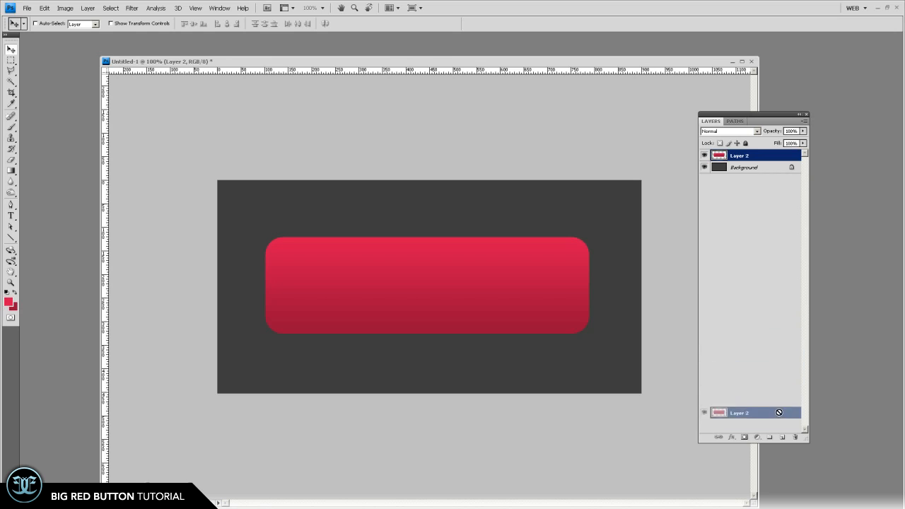
# - Set the stroke to Gradient fill and give its first stop a medium grey
pyautogui.click(732, 436)
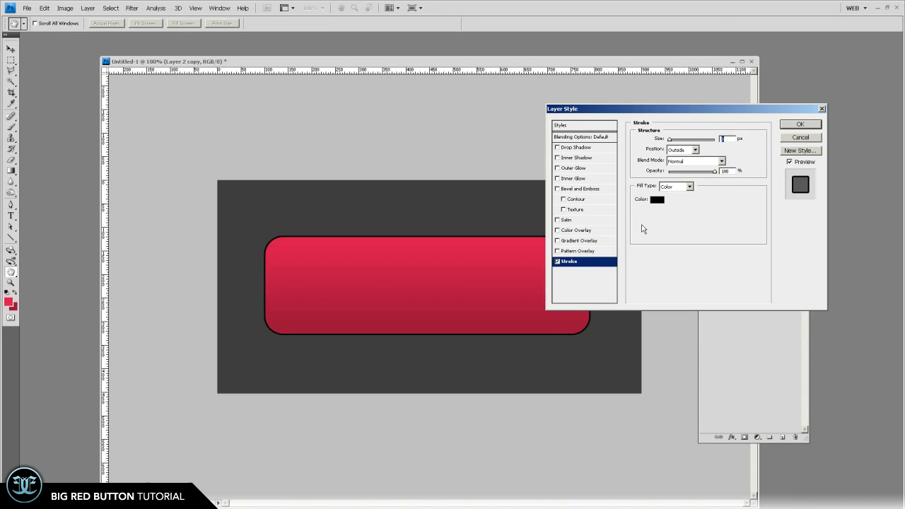
pyautogui.click(690, 186)
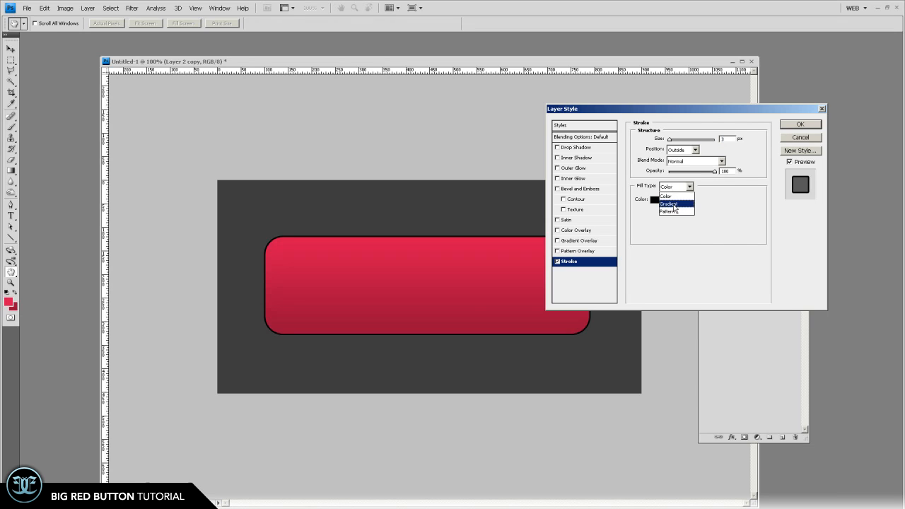
pyautogui.click(667, 204)
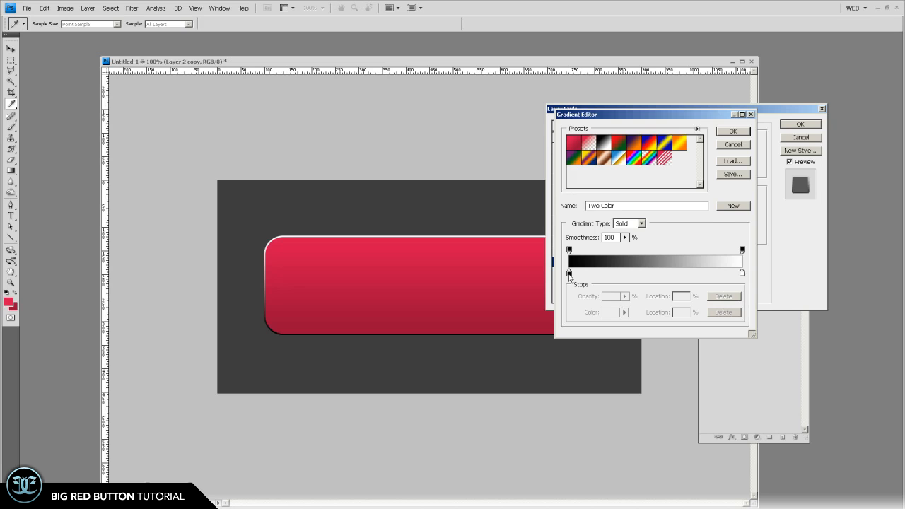
pyautogui.click(568, 274)
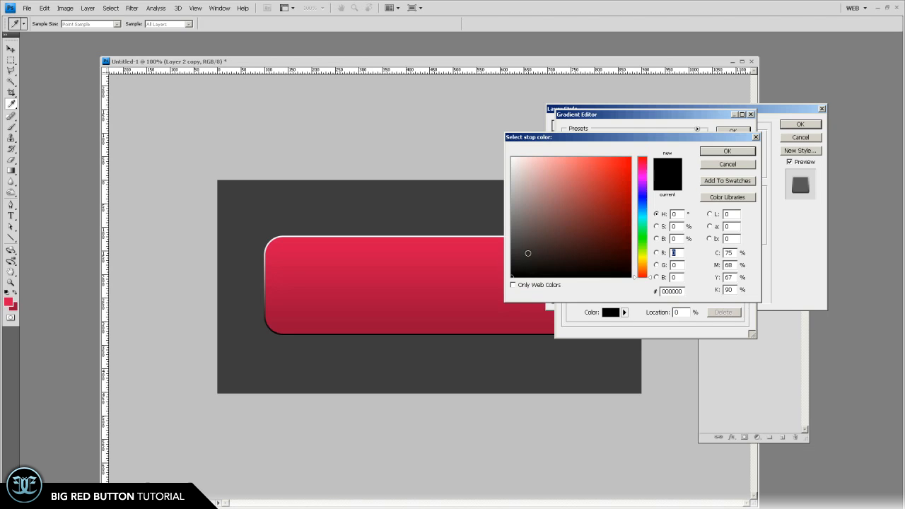
pyautogui.click(495, 215)
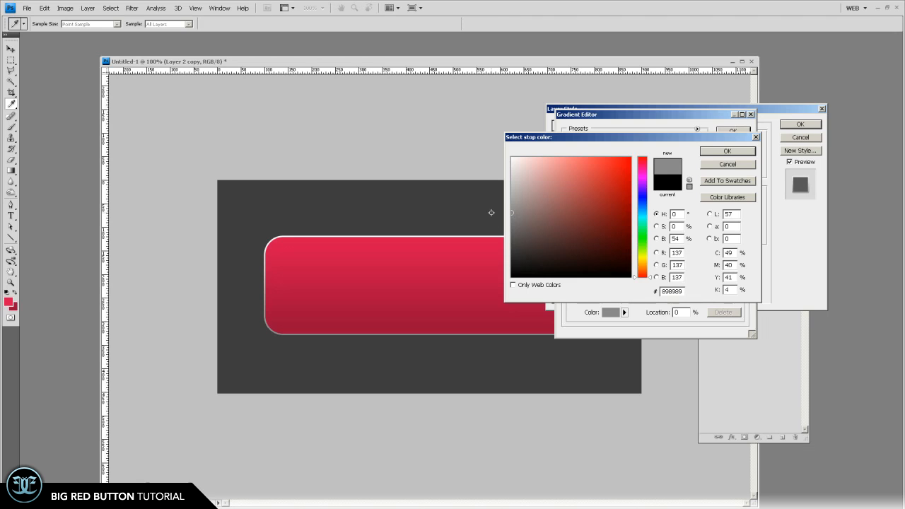
# - Build the chrome gradient with grey/white stops at 29%, middle and 77%, and accept it
pyautogui.click(726, 150)
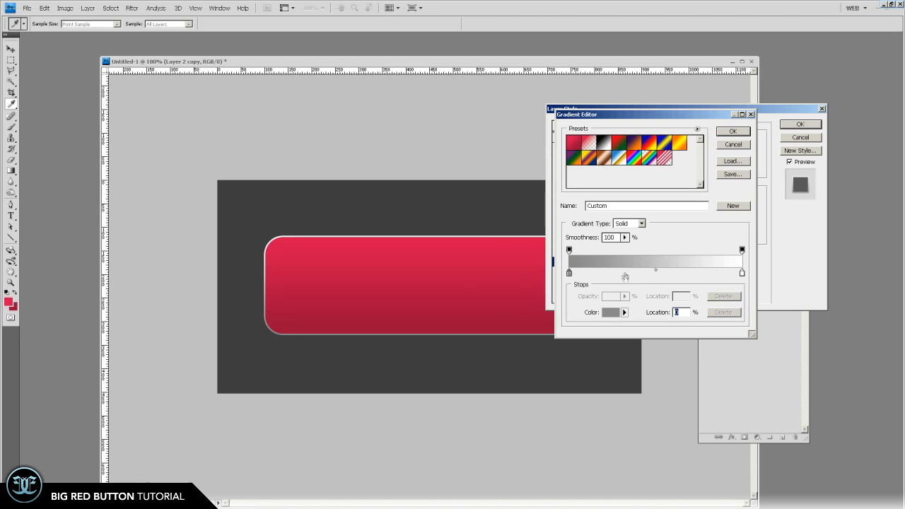
pyautogui.click(610, 312)
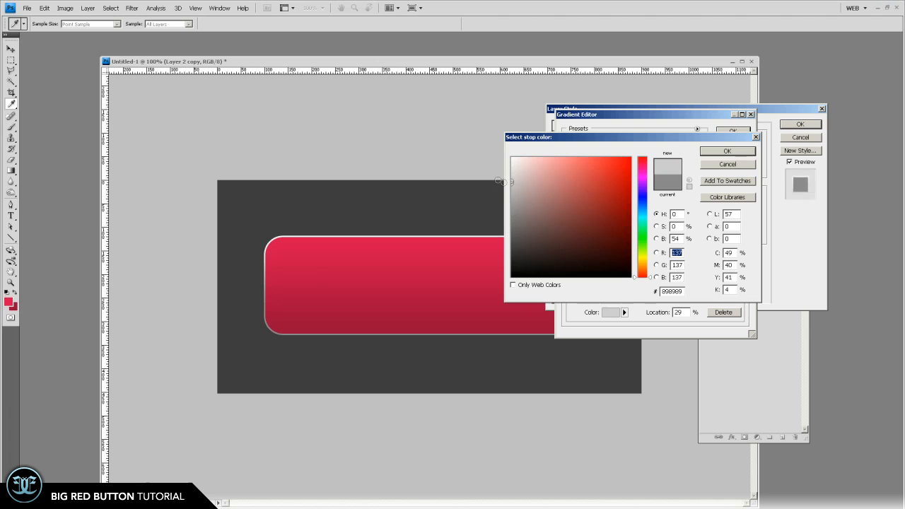
pyautogui.click(727, 150)
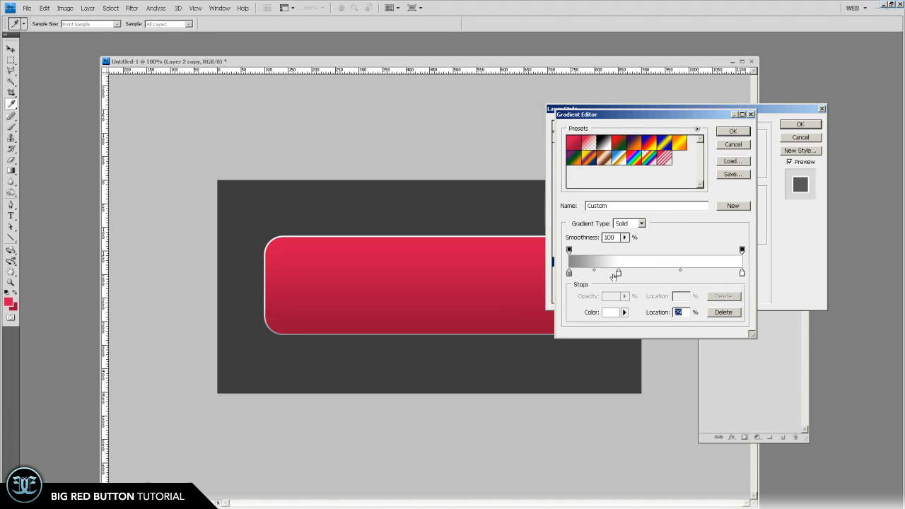
pyautogui.click(611, 312)
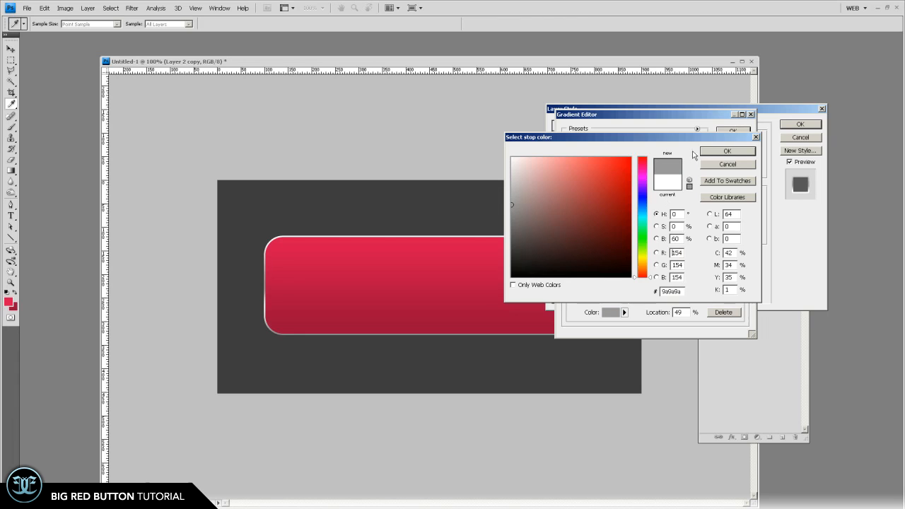
pyautogui.click(727, 150)
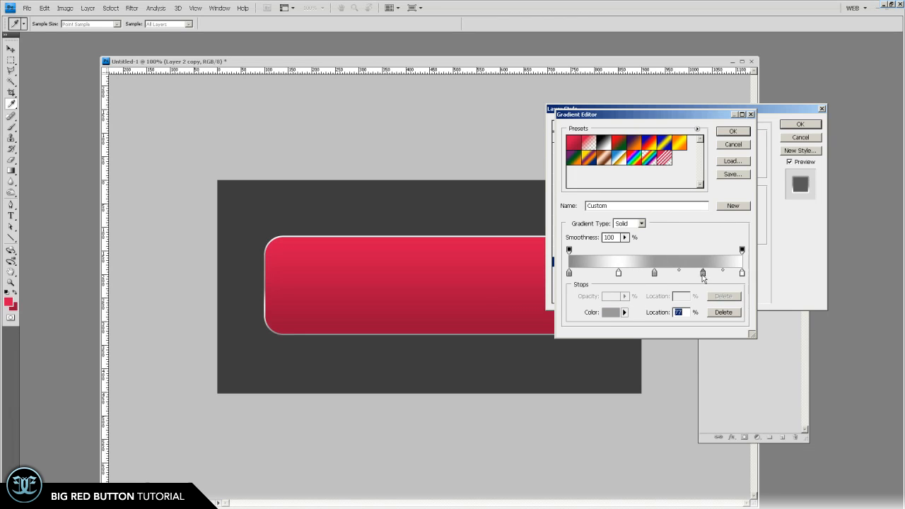
pyautogui.click(611, 313)
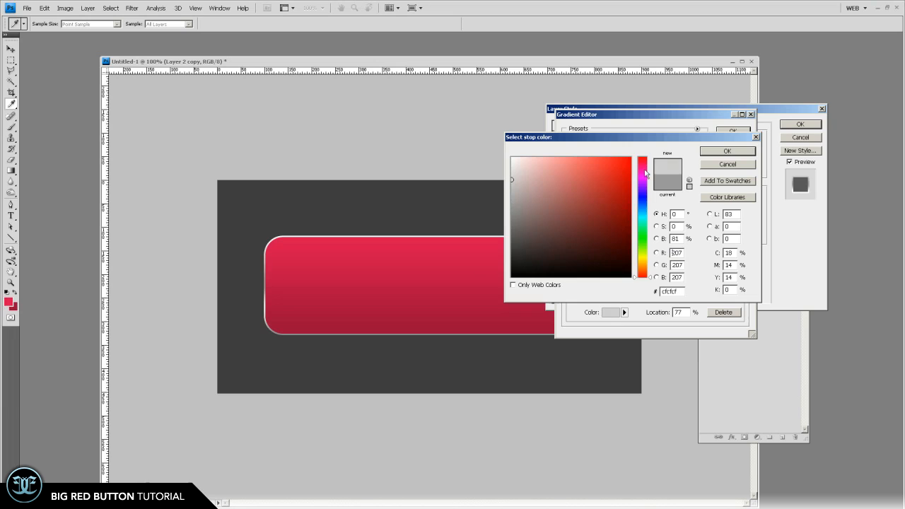
pyautogui.click(727, 150)
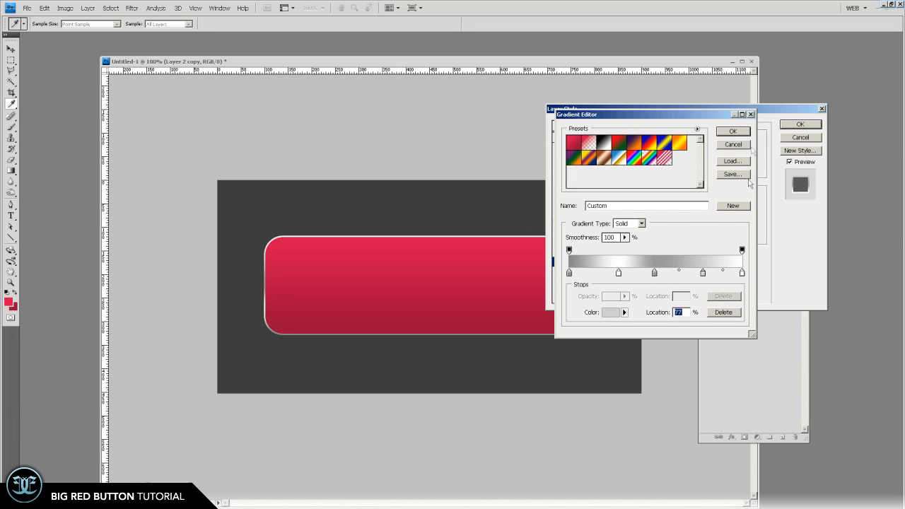
pyautogui.click(732, 130)
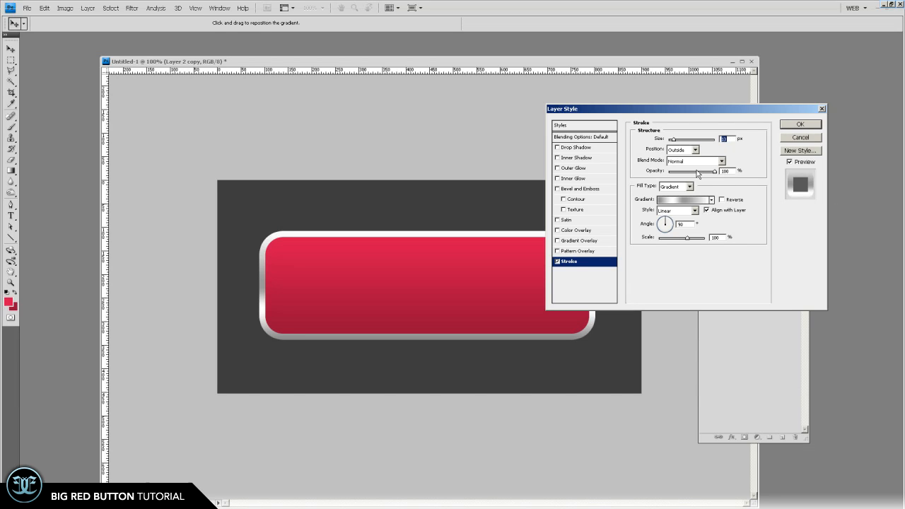
pyautogui.moveTo(586, 142)
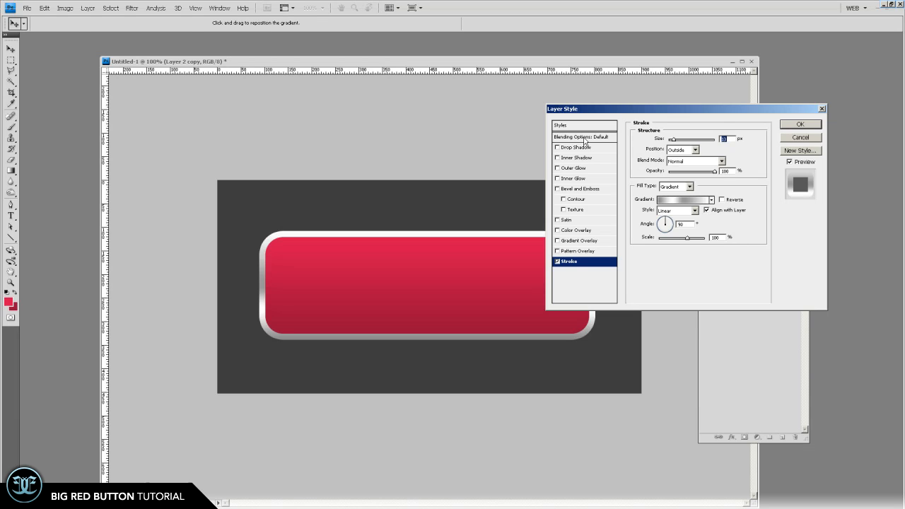
# - Adjust Blending Options so the chrome ring stands alone, checking it with the red layer hidden
pyautogui.click(583, 135)
pyautogui.write('0')
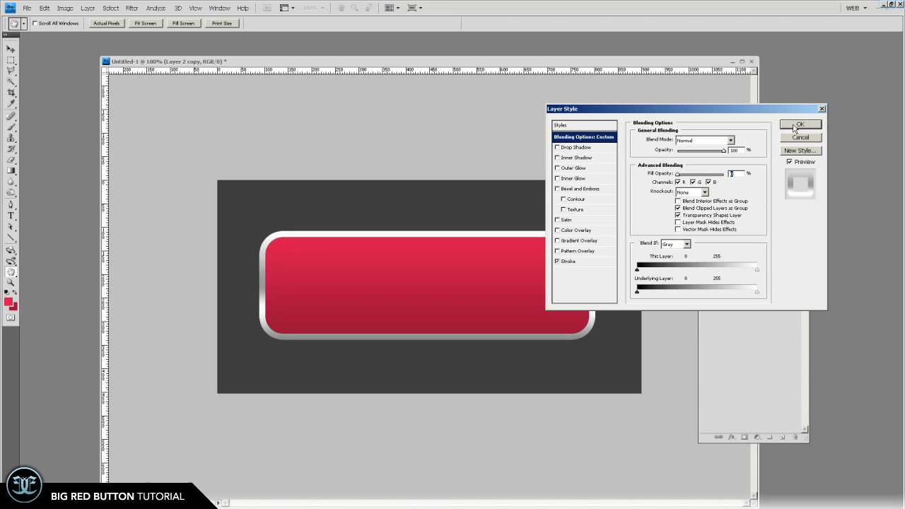
pyautogui.click(800, 124)
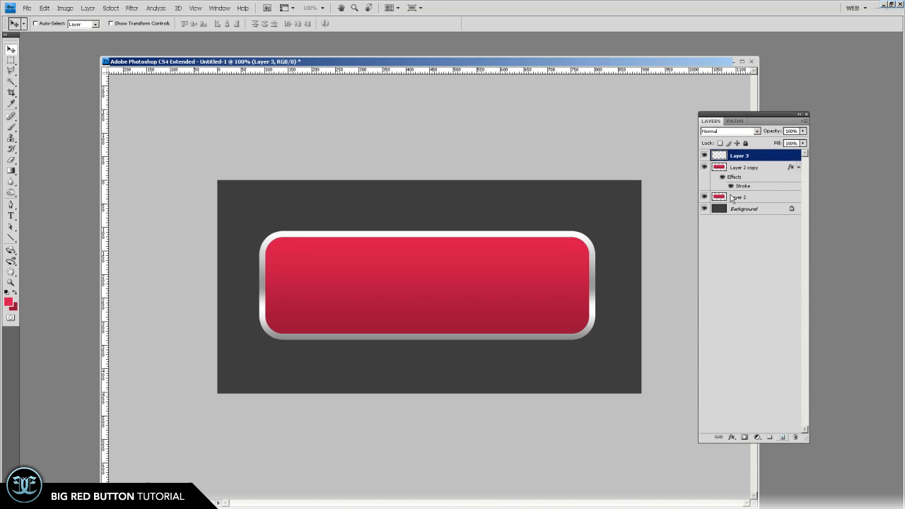
pyautogui.click(746, 166)
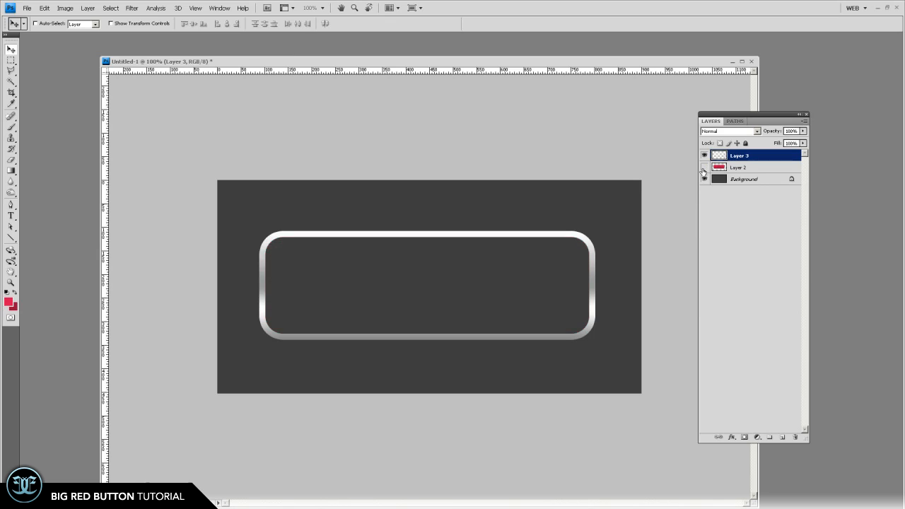
pyautogui.click(704, 167)
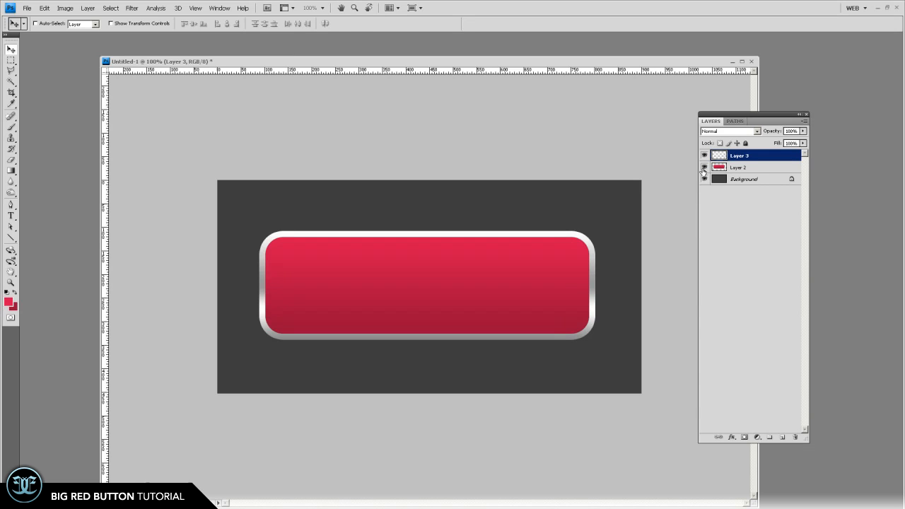
# - Add a 1 px black stroke around the chrome ring layer
pyautogui.click(731, 436)
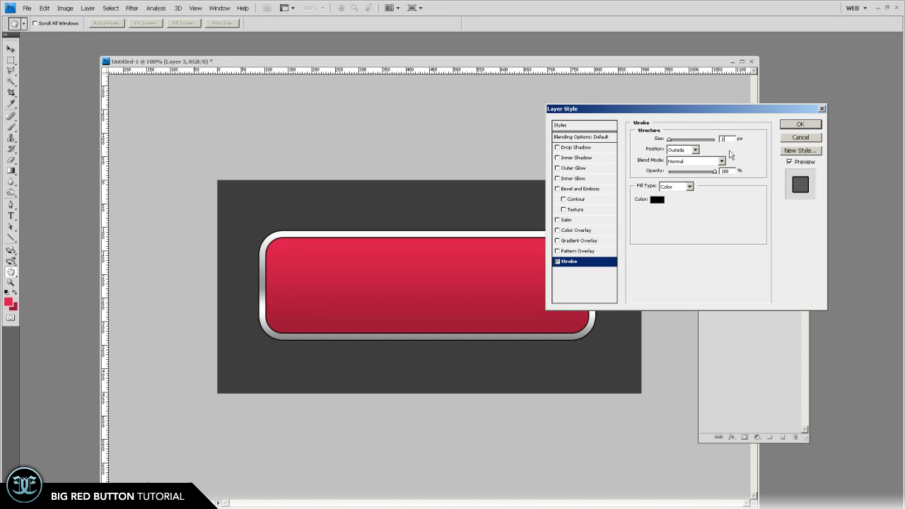
pyautogui.write('1')
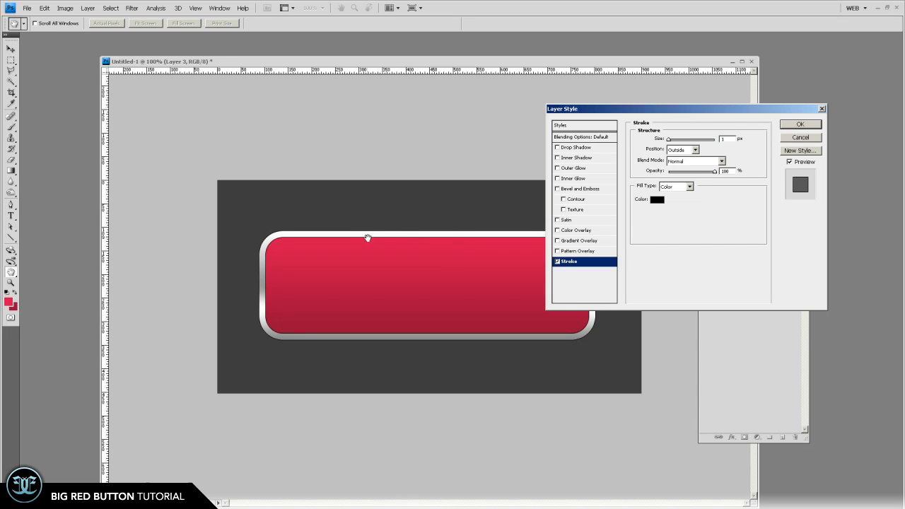
pyautogui.moveTo(324, 279)
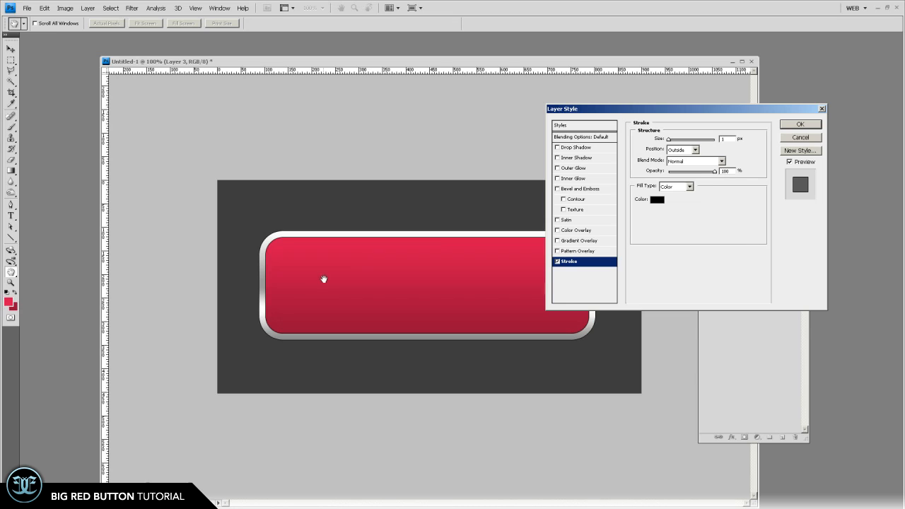
pyautogui.moveTo(846, 150)
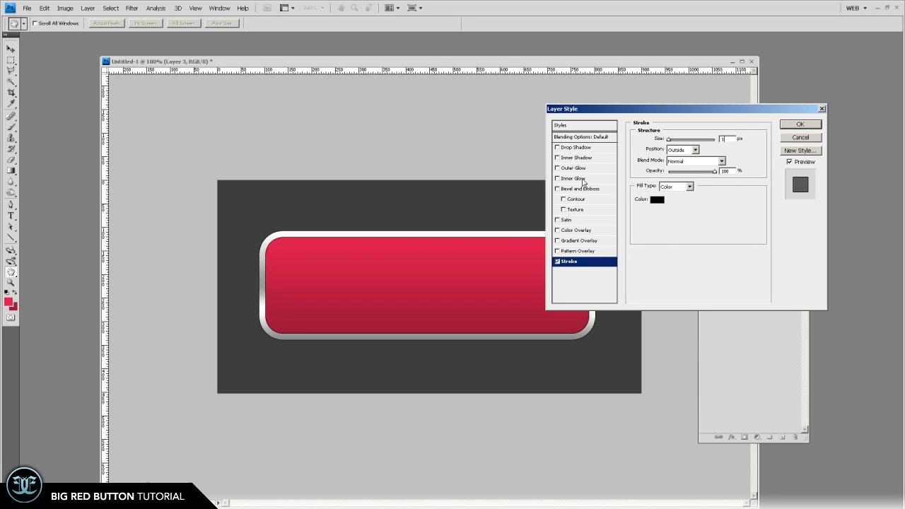
# - Add a light-blue Inner Glow in Overlay mode with adjusted size, and apply the effects
pyautogui.click(572, 178)
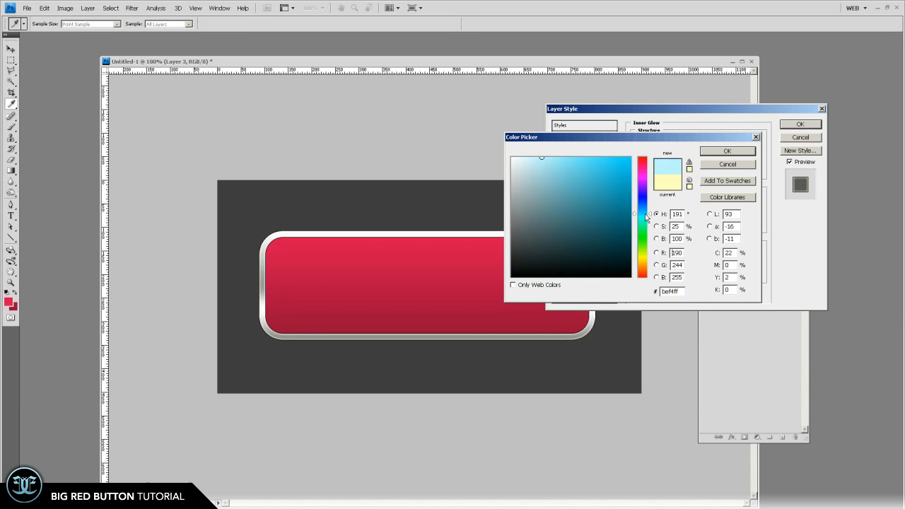
pyautogui.click(546, 156)
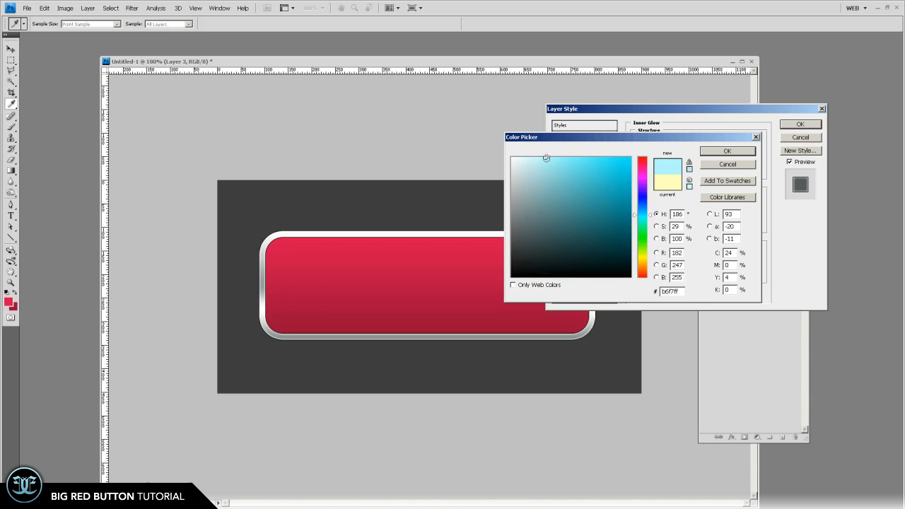
pyautogui.click(727, 150)
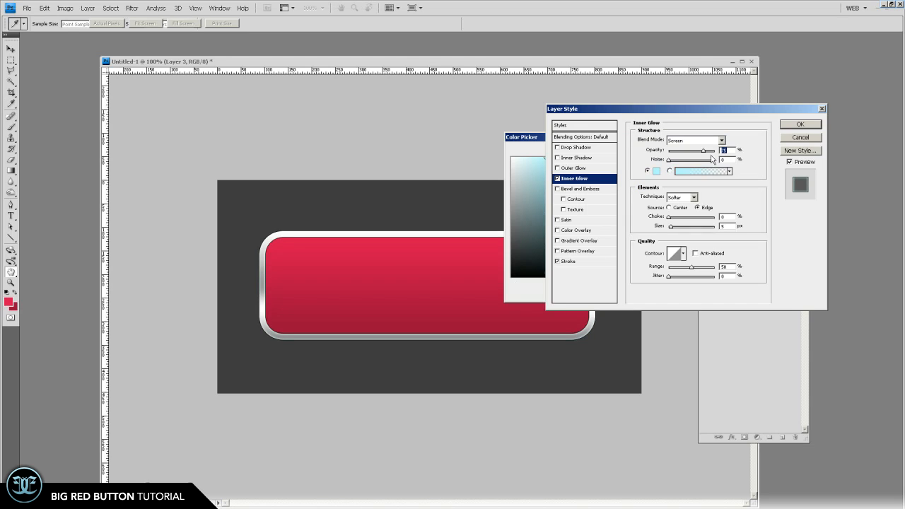
pyautogui.click(719, 140)
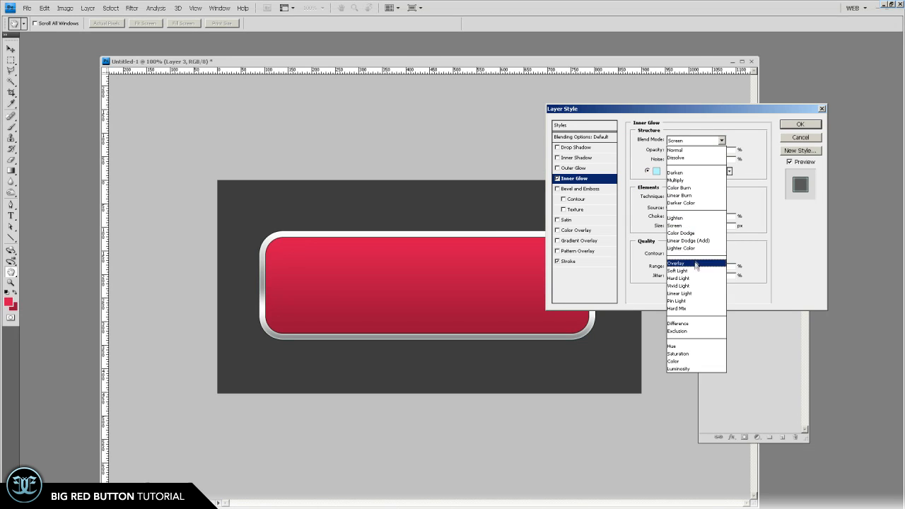
pyautogui.click(675, 263)
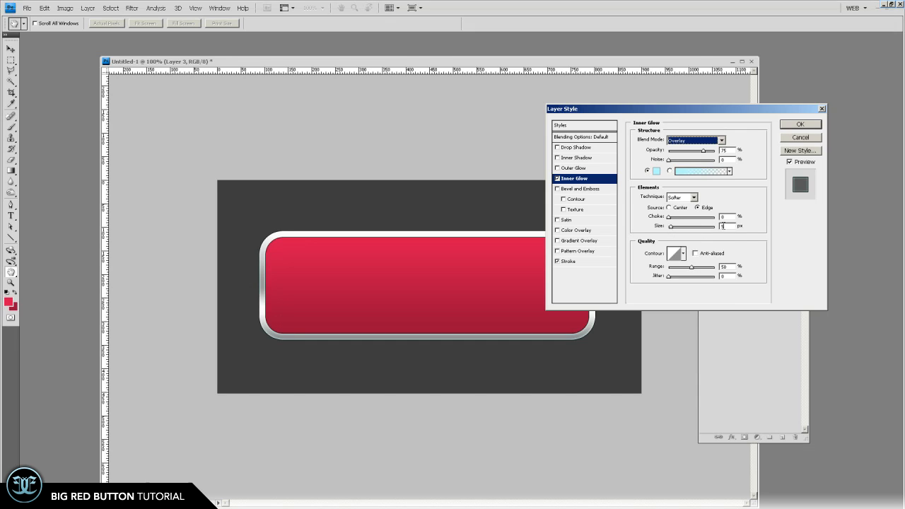
pyautogui.write('1')
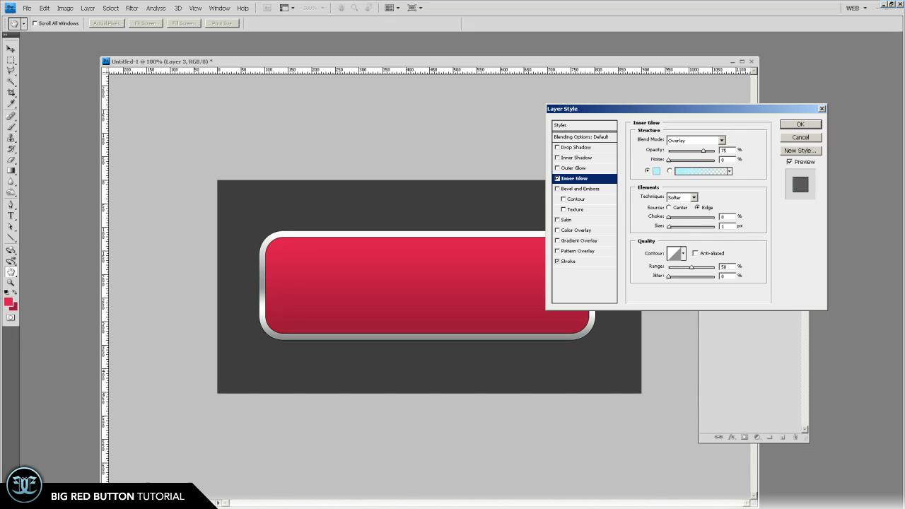
pyautogui.moveTo(670, 226); pyautogui.dragTo(693, 226)
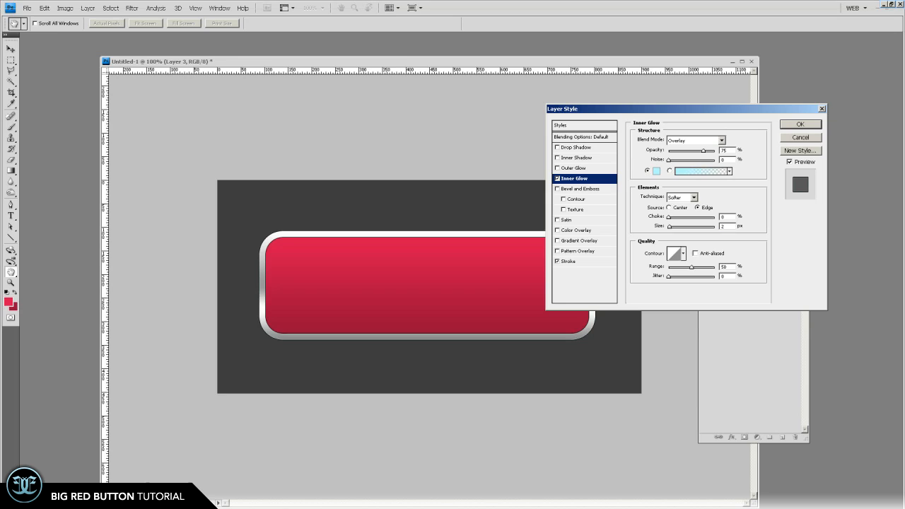
pyautogui.moveTo(268, 283)
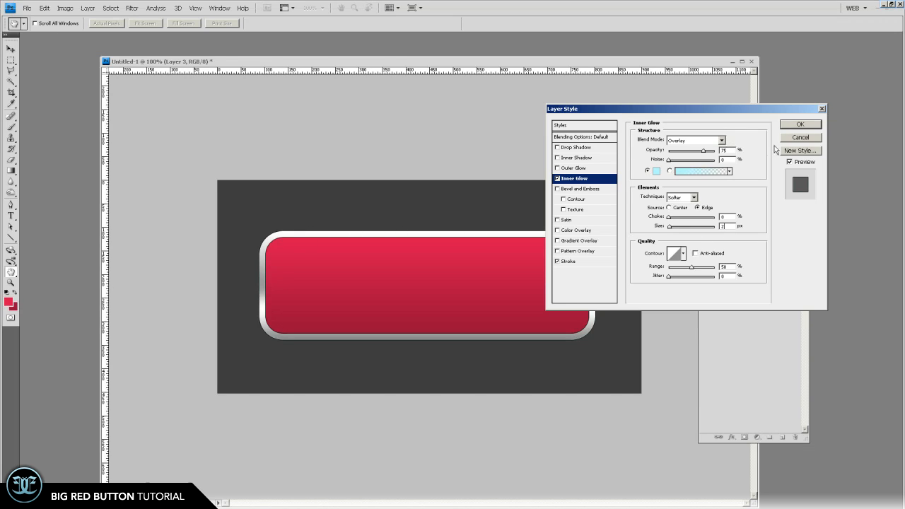
pyautogui.click(800, 125)
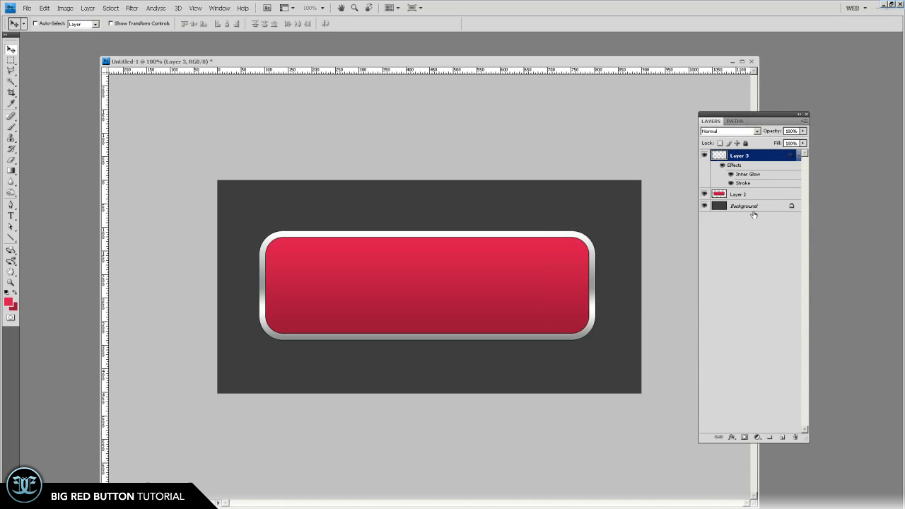
# - Burn the red button's lower half with a large soft Midtones brush
pyautogui.click(738, 193)
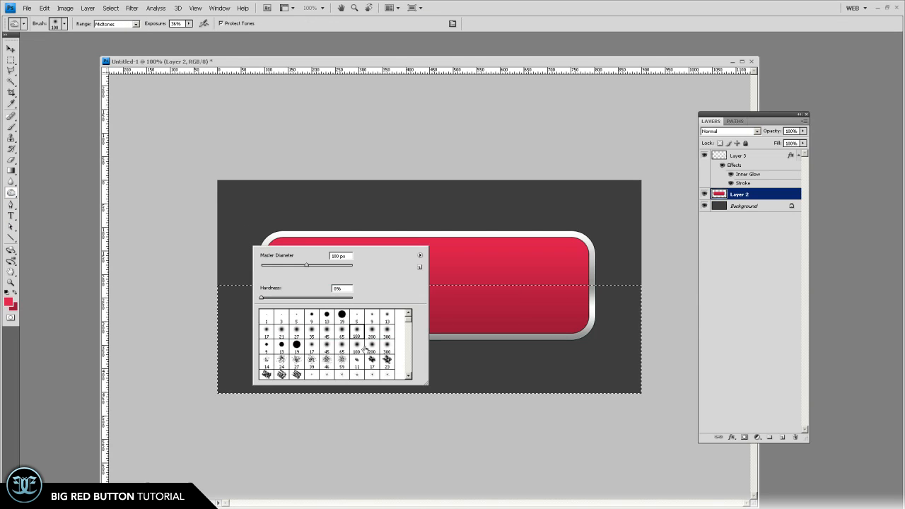
pyautogui.moveTo(305, 264); pyautogui.dragTo(333, 265)
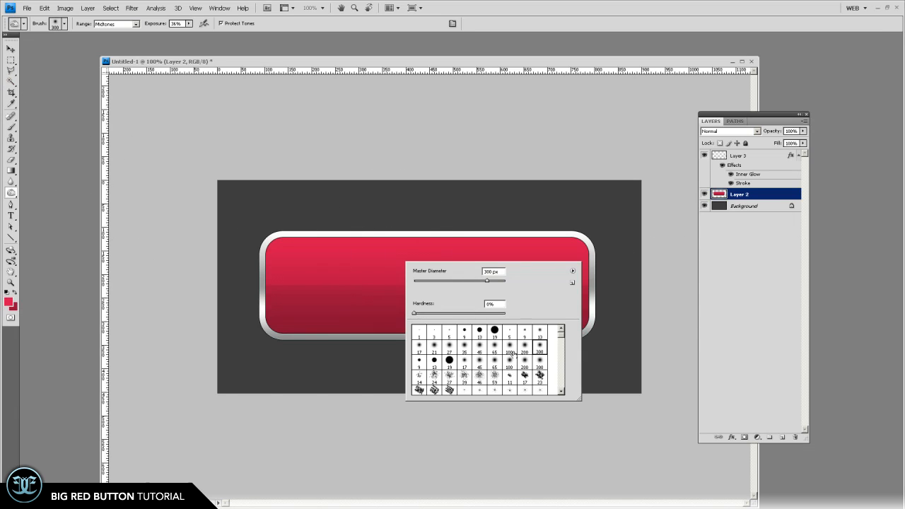
pyautogui.click(523, 351)
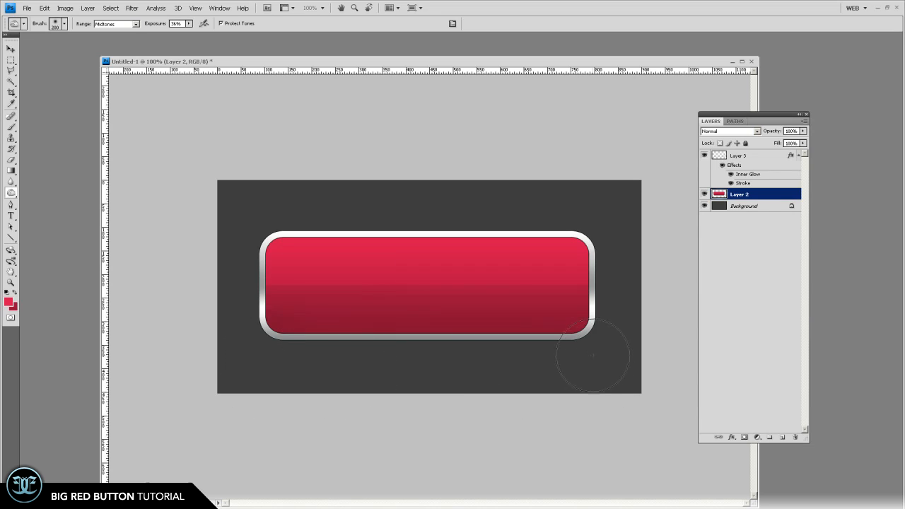
pyautogui.moveTo(263, 339)
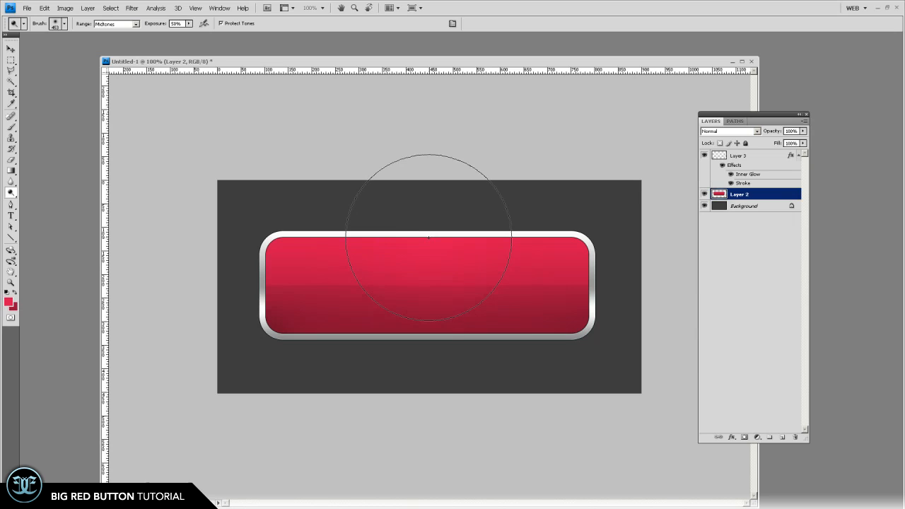
pyautogui.click(12, 49)
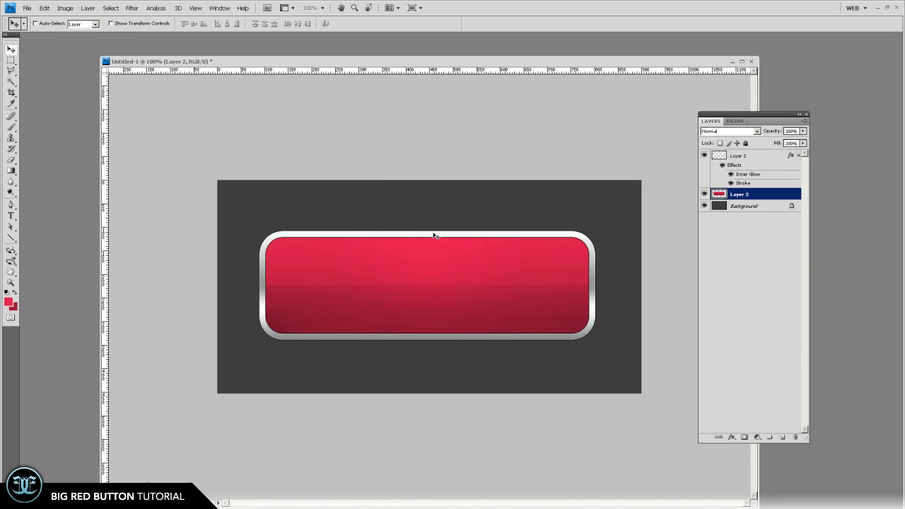
pyautogui.moveTo(742, 458)
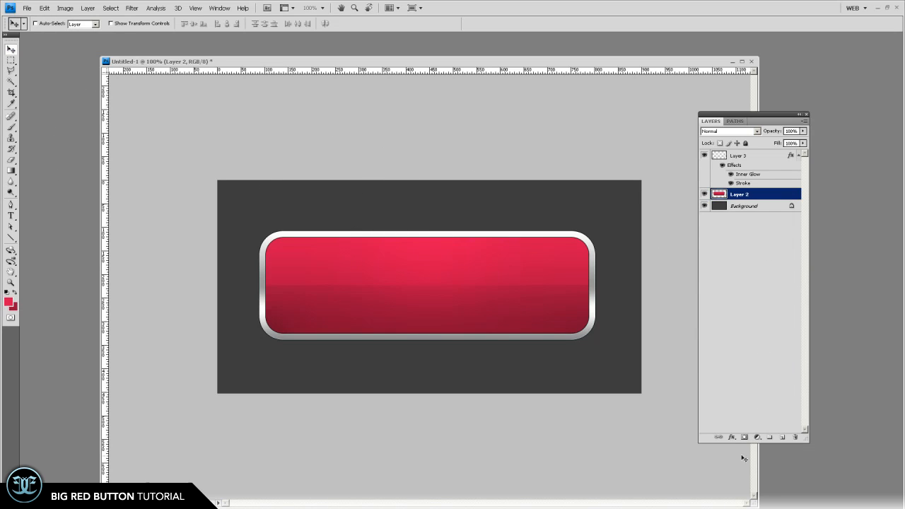
# - Add a black Outer Glow in Normal blend mode to the red button layer
pyautogui.click(733, 437)
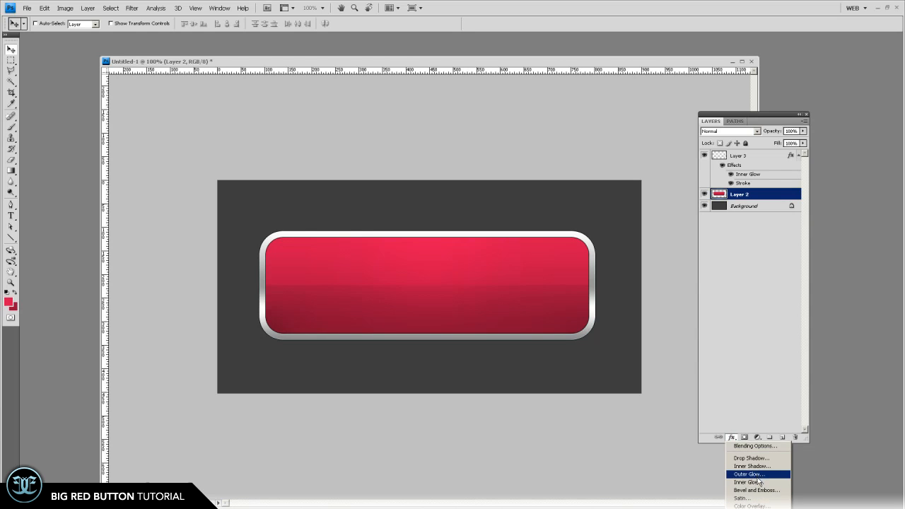
pyautogui.click(747, 474)
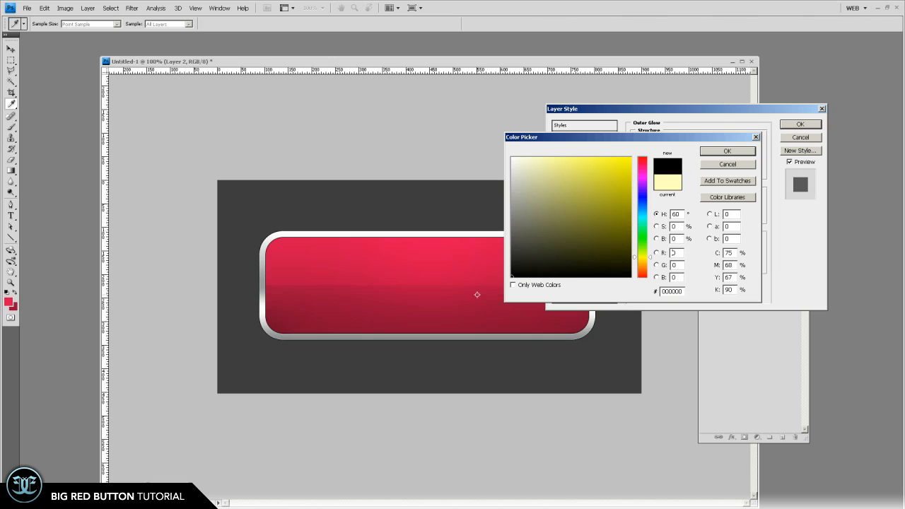
pyautogui.moveTo(496, 292)
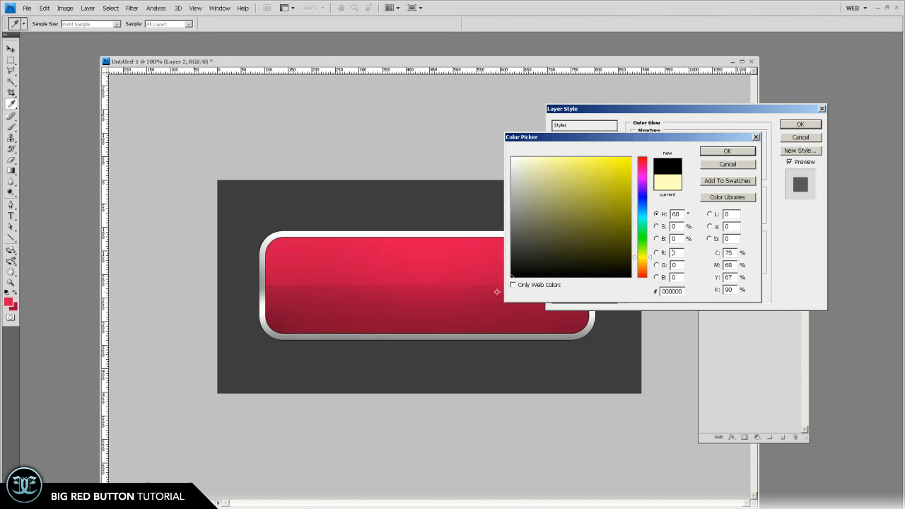
pyautogui.click(727, 149)
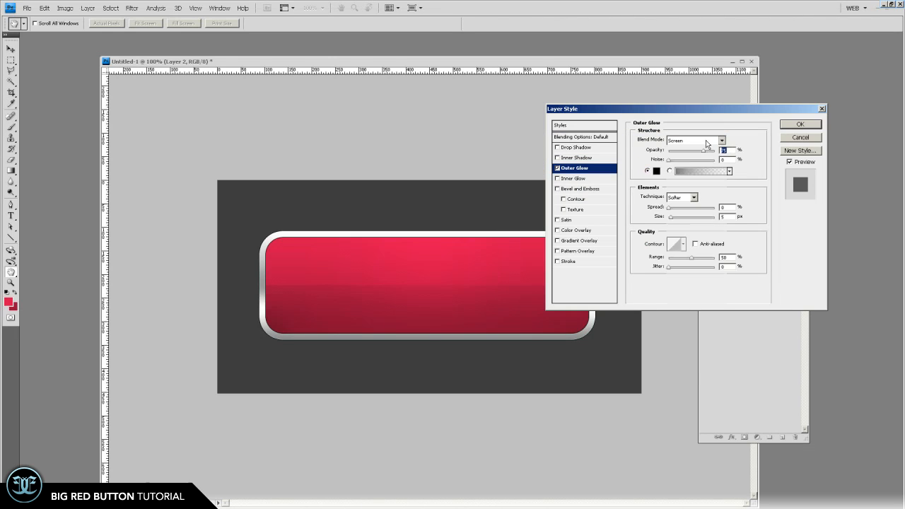
pyautogui.click(695, 140)
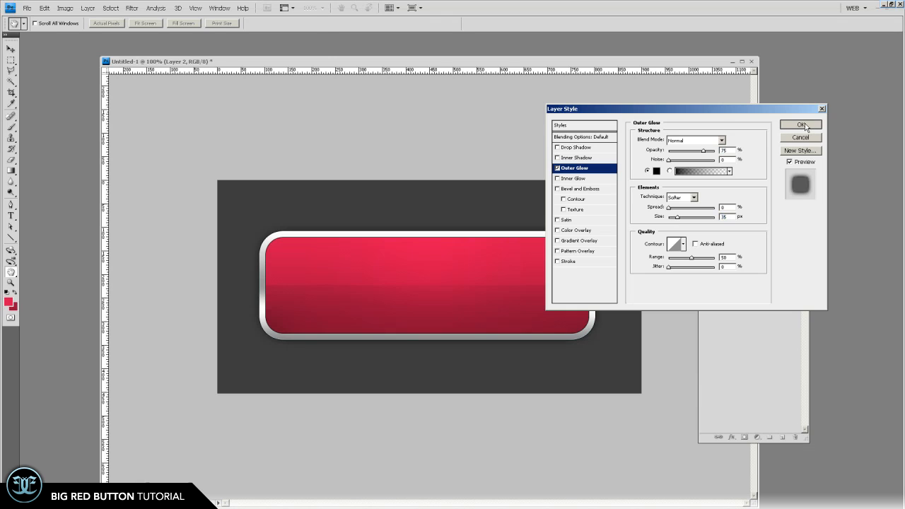
pyautogui.click(800, 124)
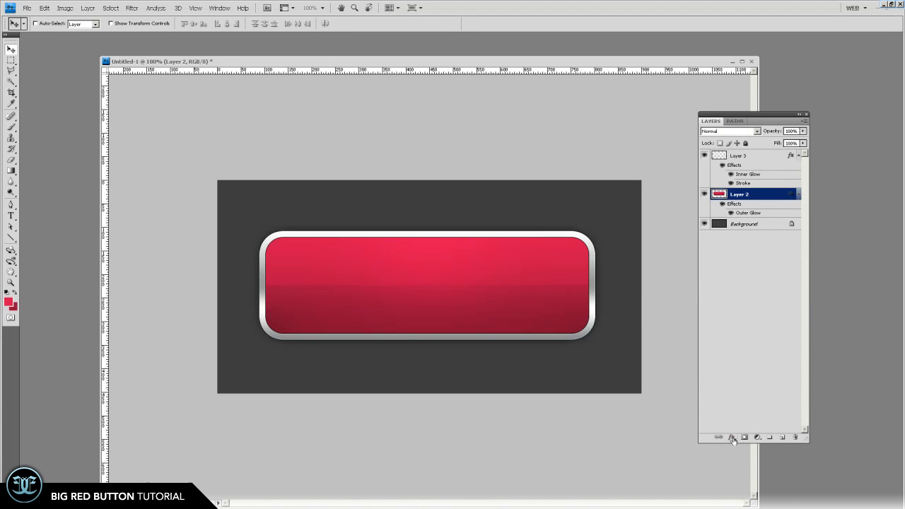
# - Give the button a white Inner Glow in Overlay mode with adjusted Choke and Size
pyautogui.click(732, 437)
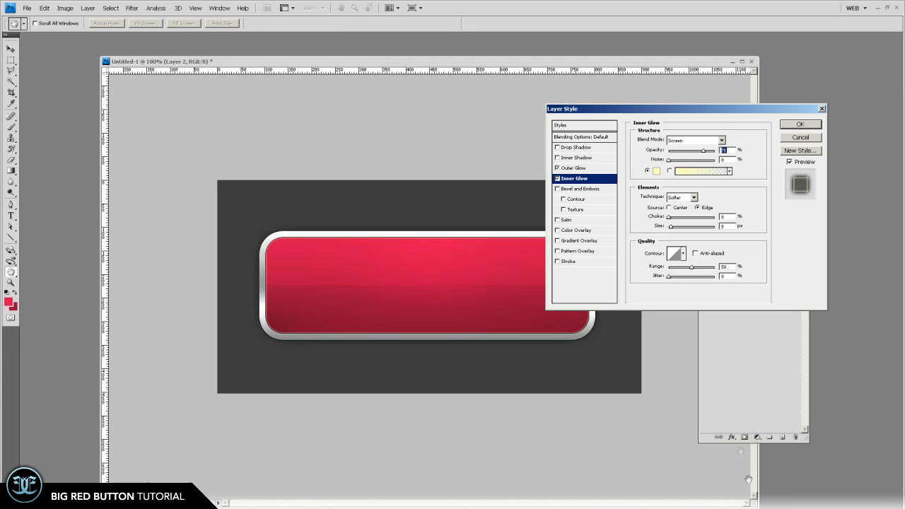
pyautogui.click(656, 171)
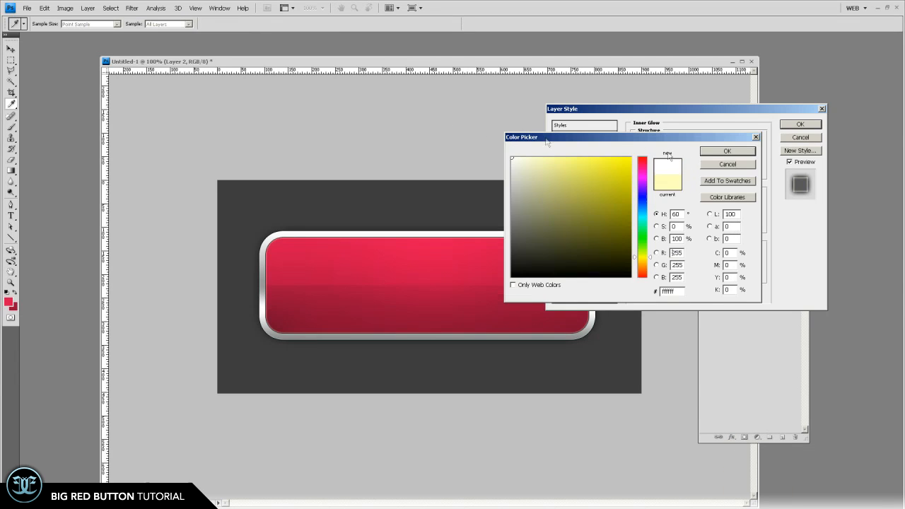
pyautogui.click(720, 140)
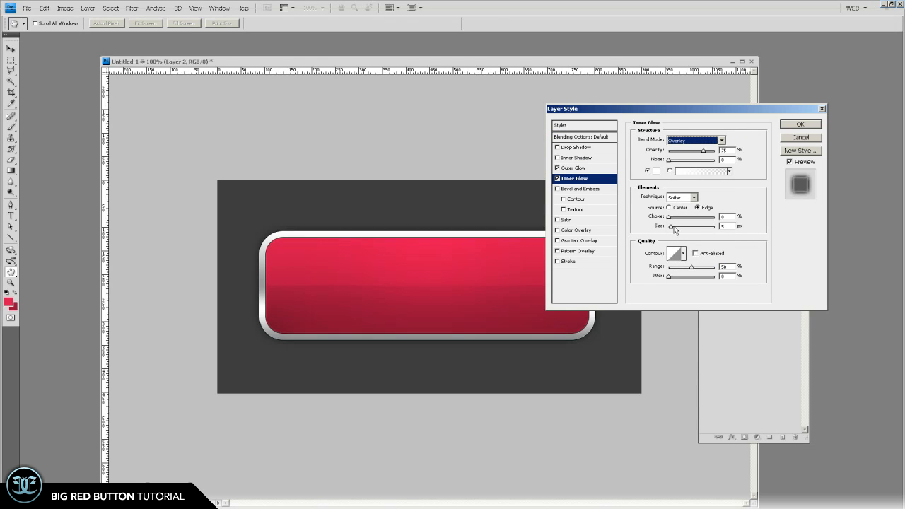
pyautogui.moveTo(670, 226); pyautogui.dragTo(673, 226)
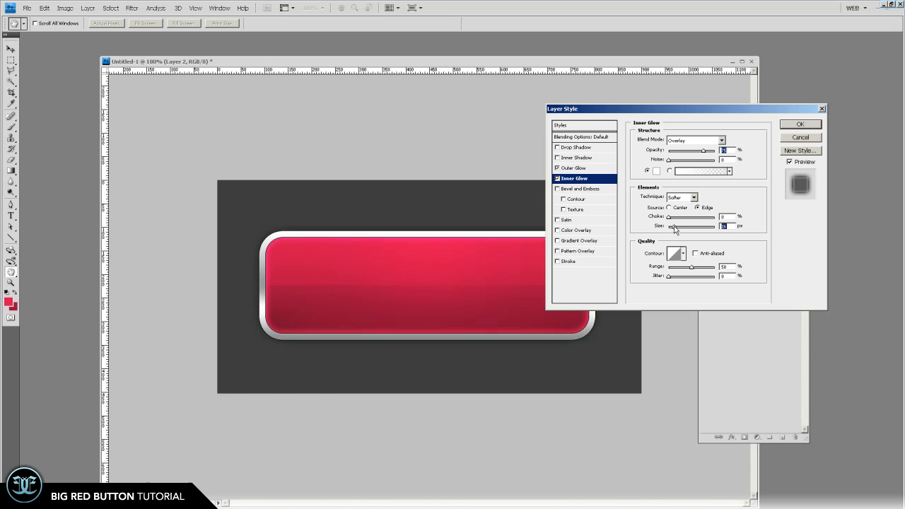
pyautogui.moveTo(682, 226); pyautogui.dragTo(673, 226)
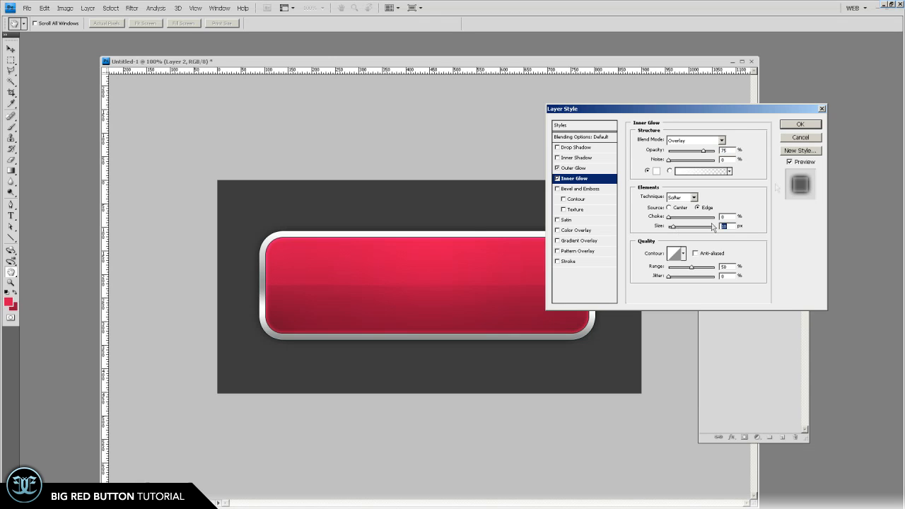
pyautogui.click(800, 124)
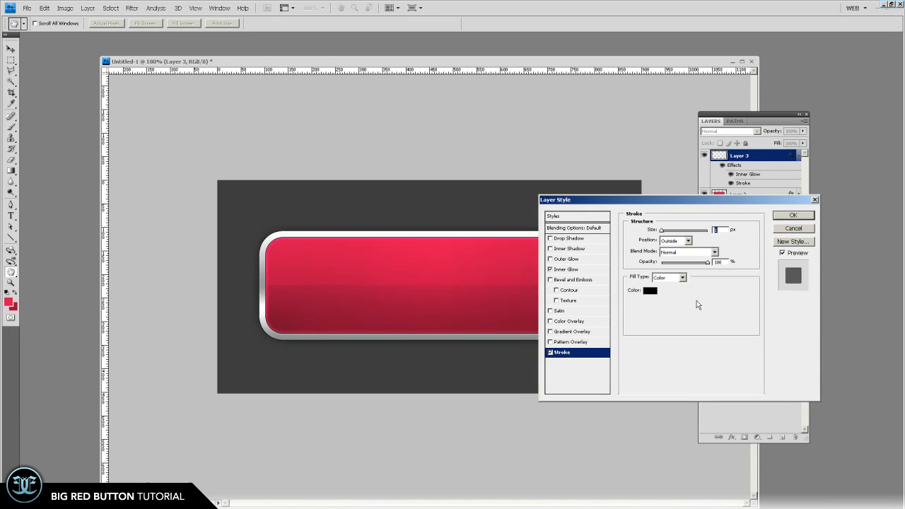
# - Set the Layer 1 stroke fill to a gradient of mid and darker grays for a chrome ring
pyautogui.click(682, 276)
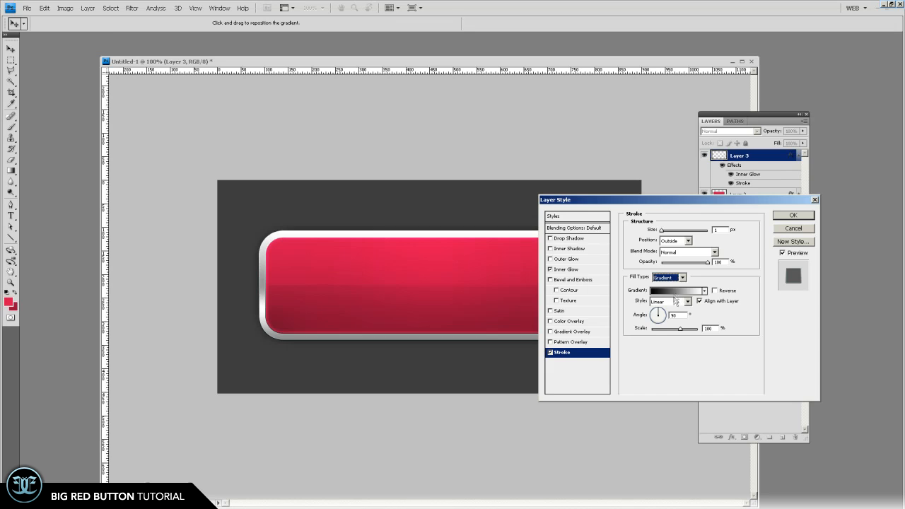
pyautogui.click(673, 290)
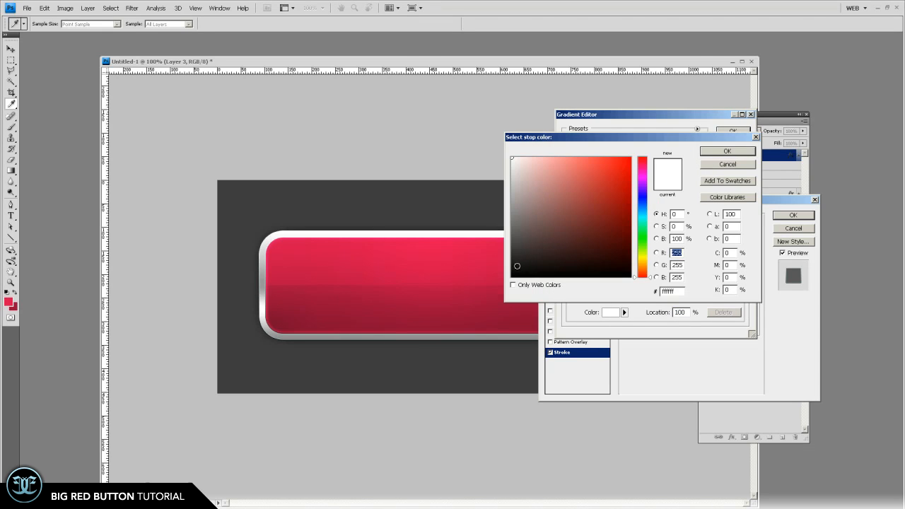
pyautogui.click(727, 150)
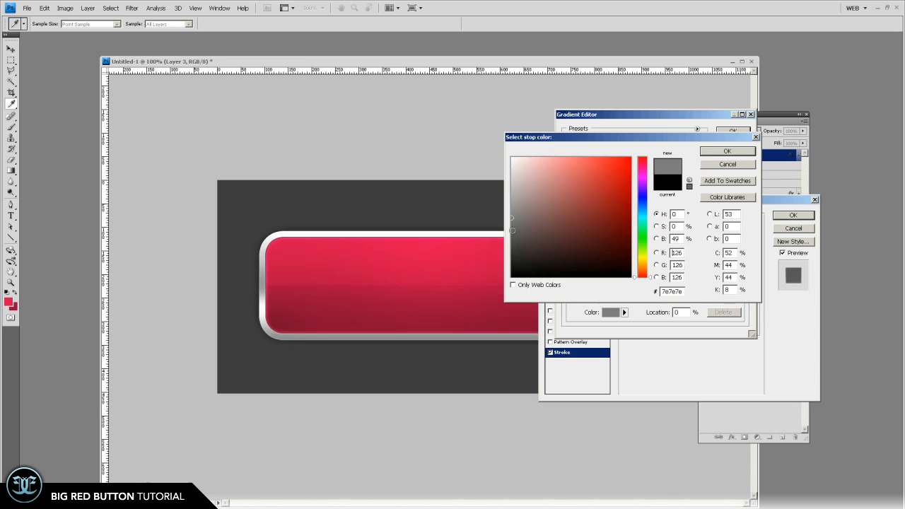
pyautogui.click(512, 229)
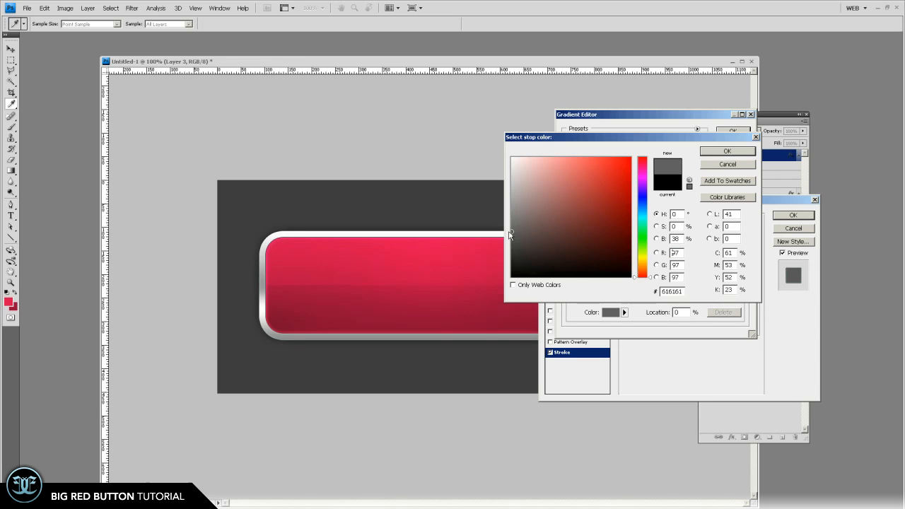
pyautogui.click(727, 150)
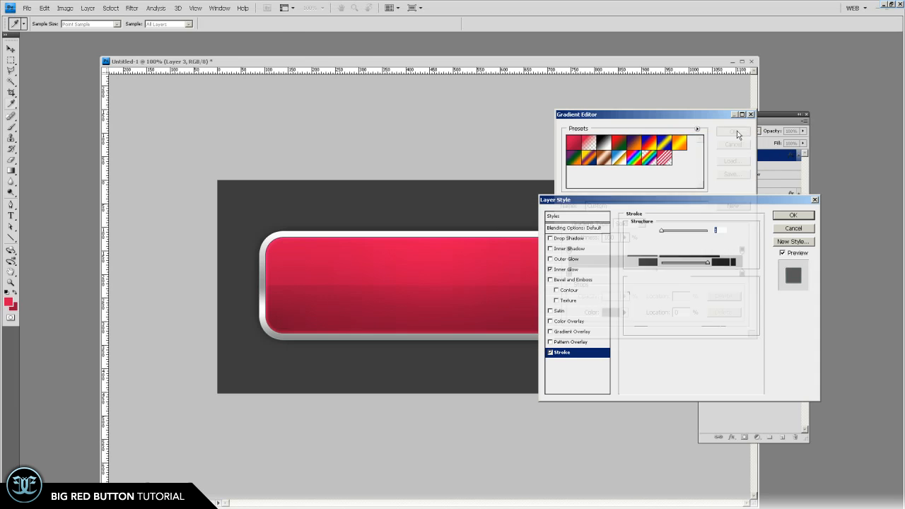
pyautogui.click(791, 215)
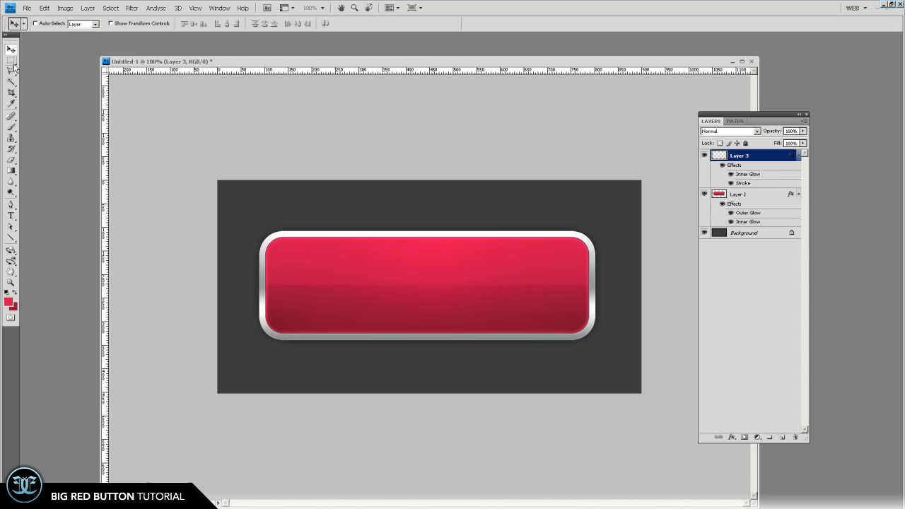
# - Set the type colour to white and write SUBSCRIBE across the button
pyautogui.click(11, 215)
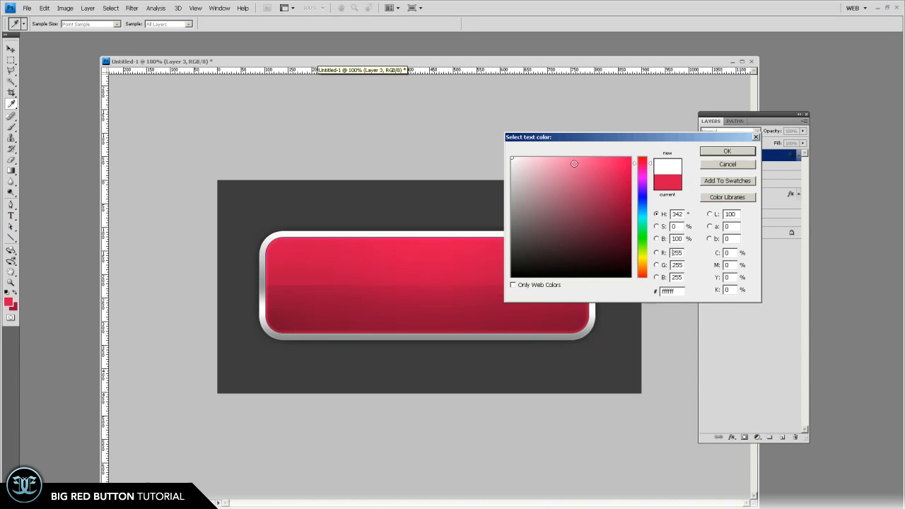
pyautogui.click(727, 150)
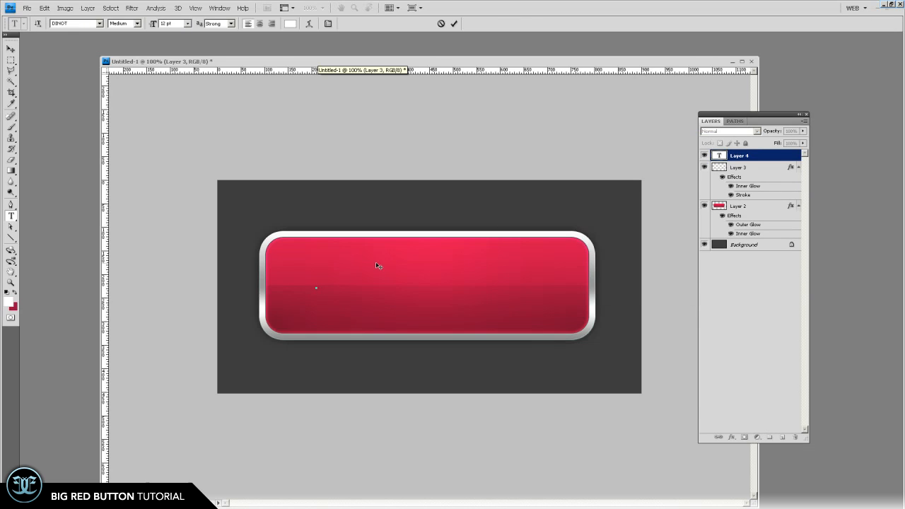
pyautogui.write('SUBSCRIBE')
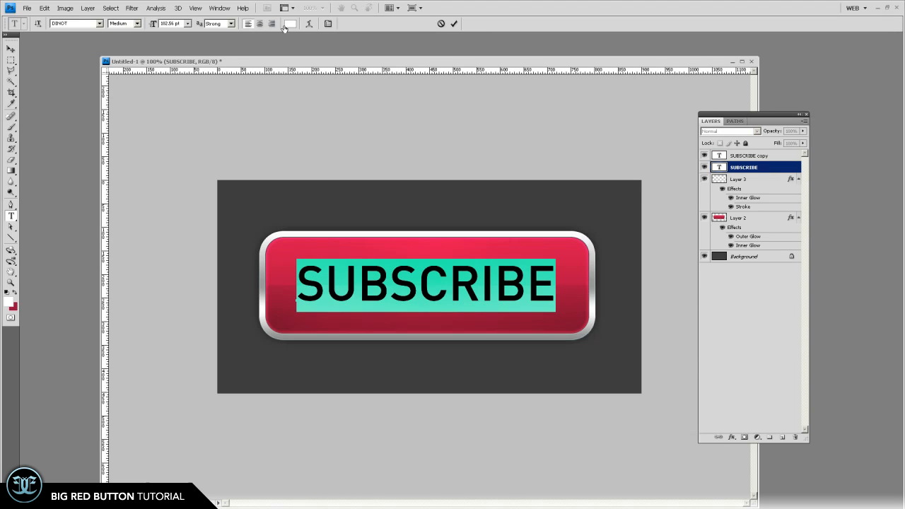
# - Colour the lower SUBSCRIBE layer dark gray and reduce its opacity as a shadow
pyautogui.click(289, 23)
pyautogui.write('383838')
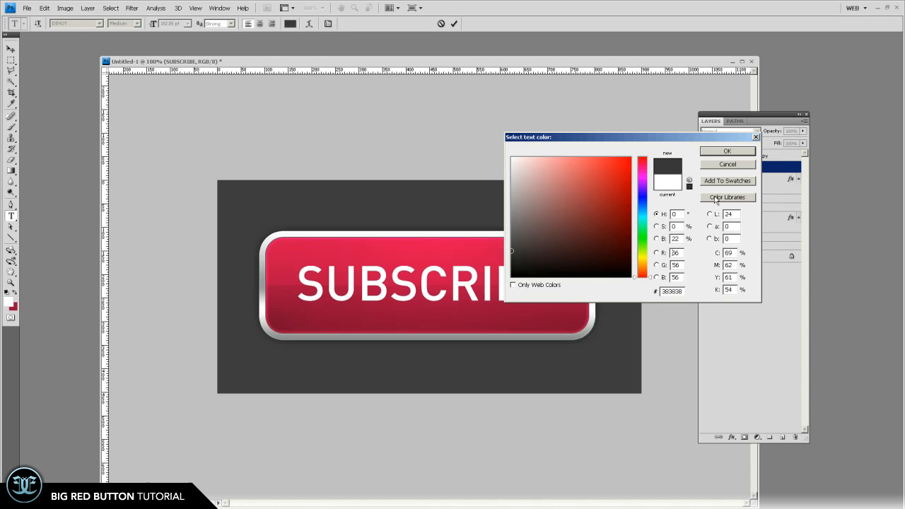
pyautogui.click(727, 150)
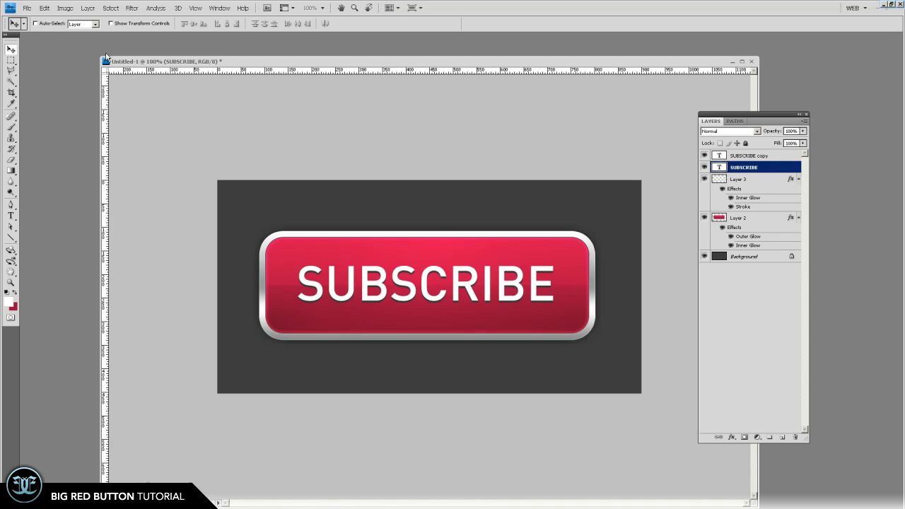
pyautogui.moveTo(431, 285)
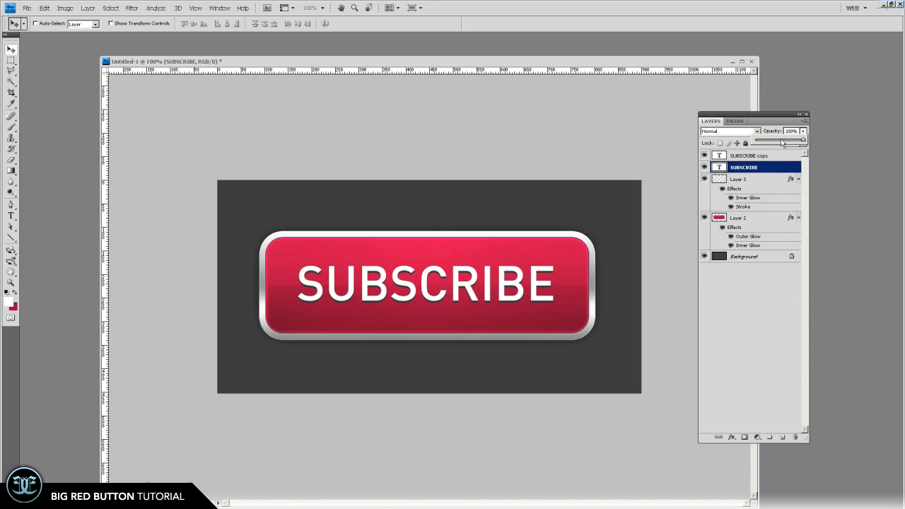
pyautogui.moveTo(803, 140); pyautogui.dragTo(781, 140)
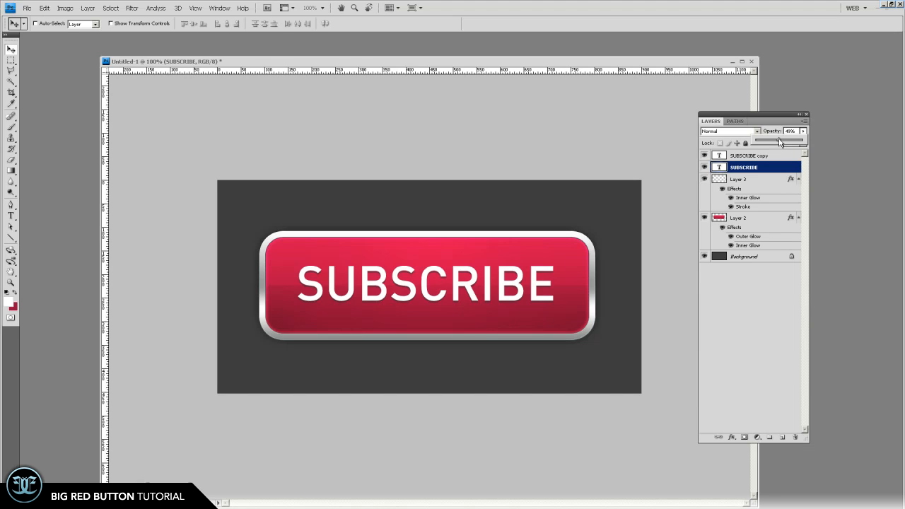